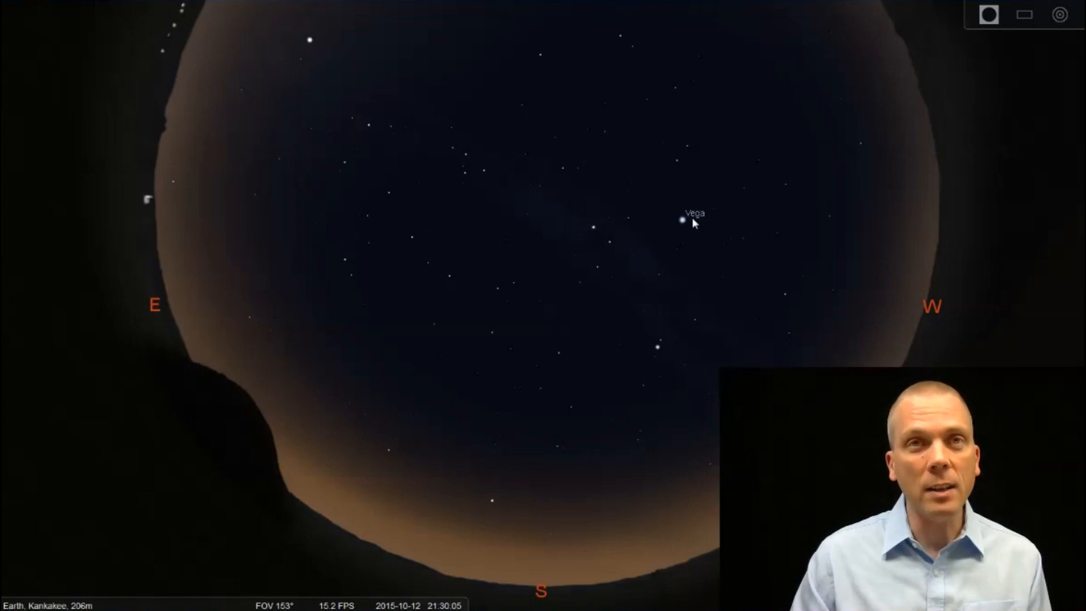
Select Deneb (alpha Cygni), then Altair (alpha Aquilae), to show their details.
click(592, 227)
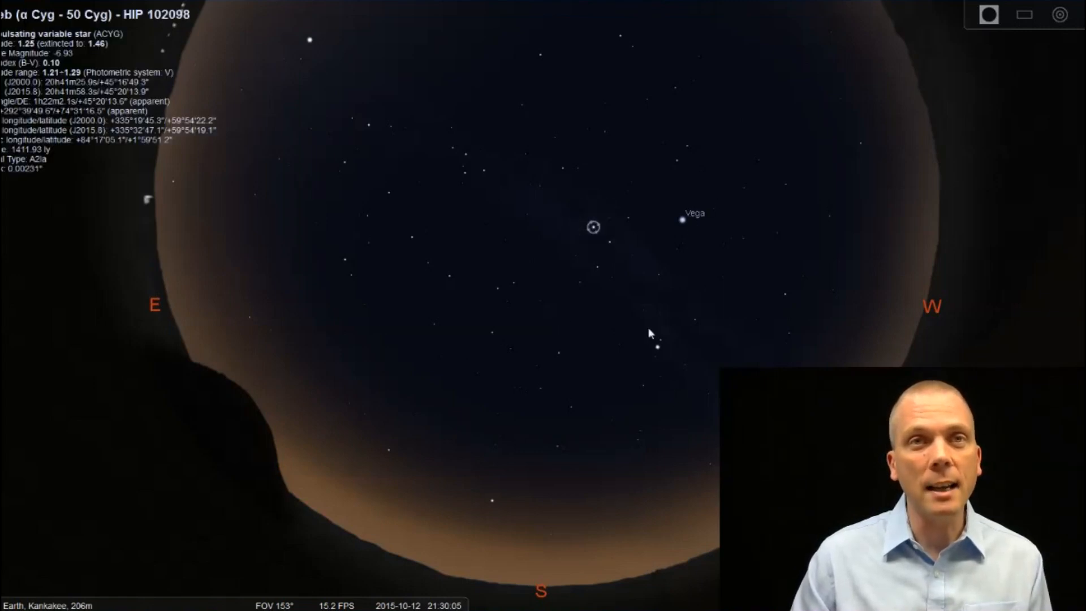
click(654, 346)
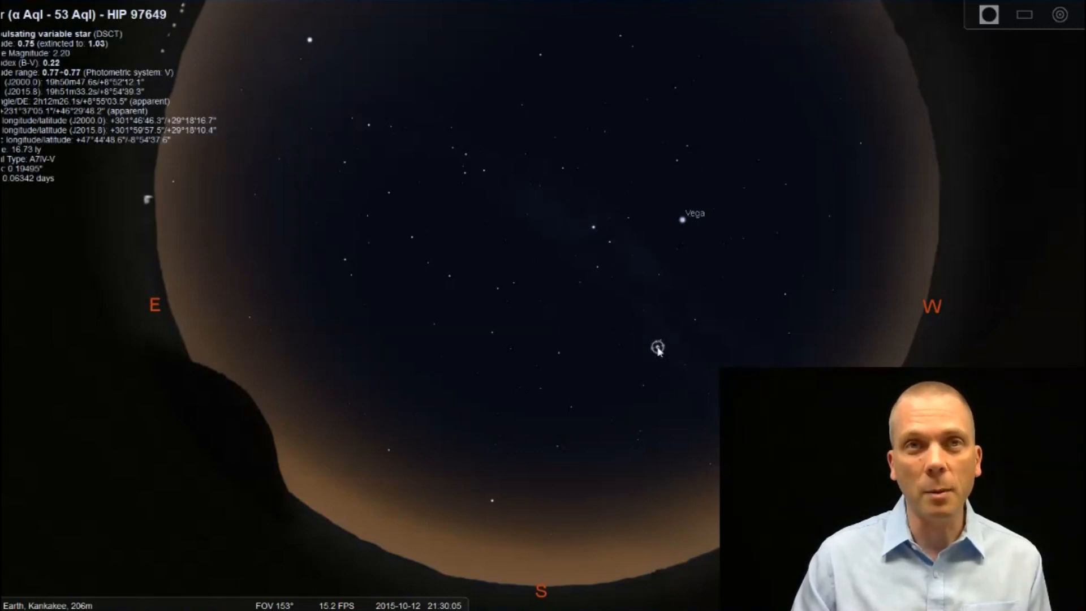
mouse_move(731, 289)
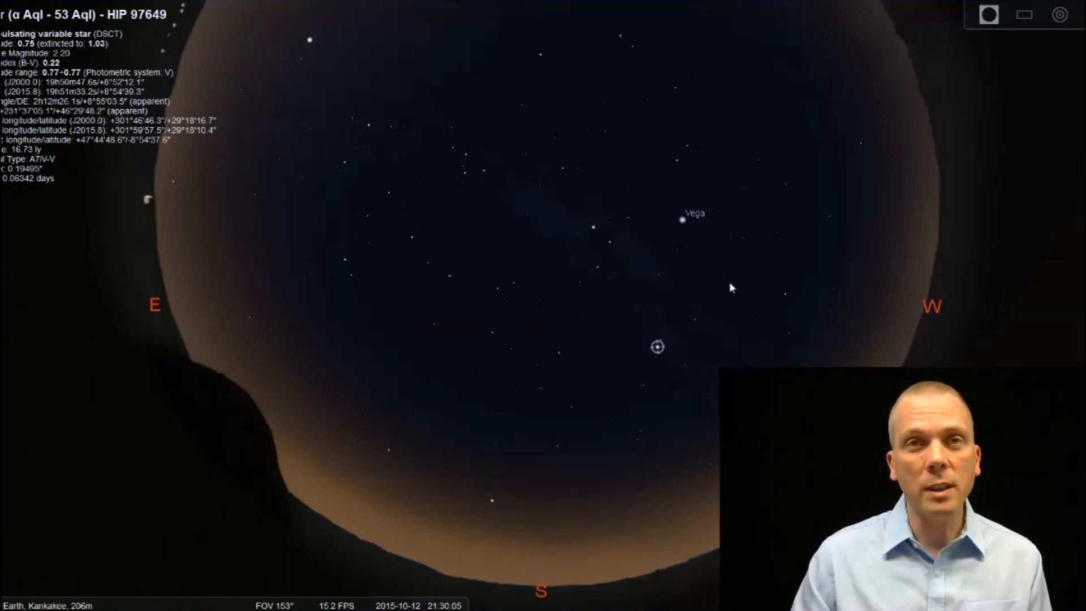
mouse_move(585, 455)
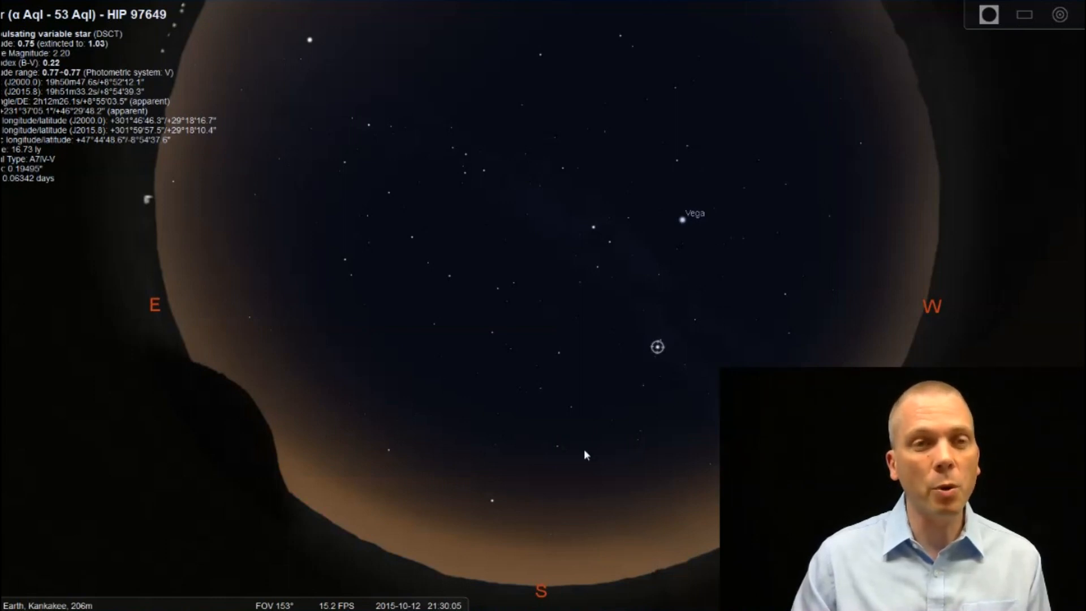
mouse_move(578, 472)
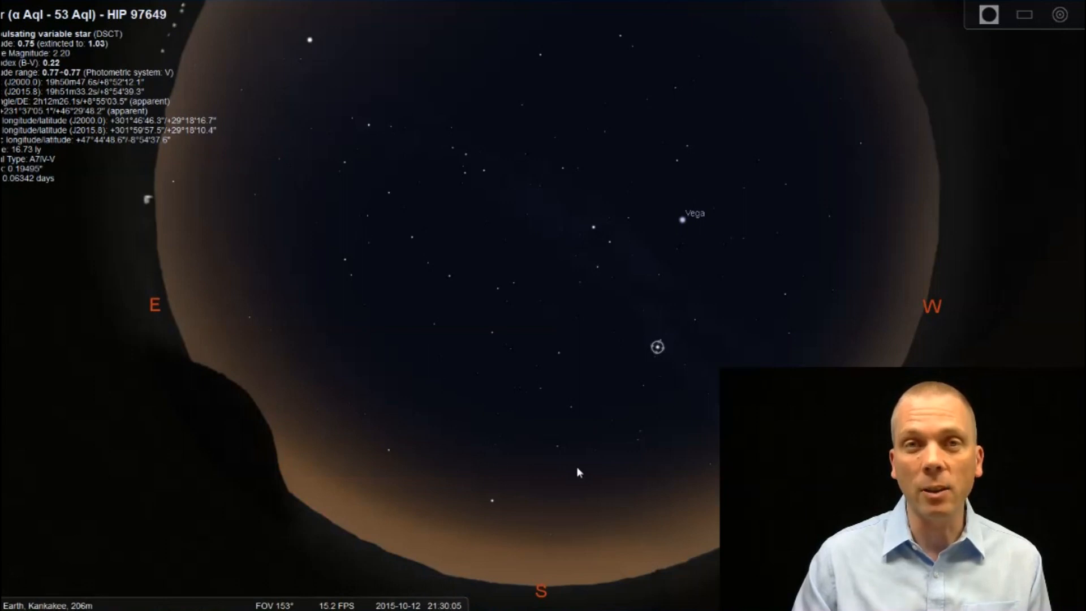
mouse_move(594, 443)
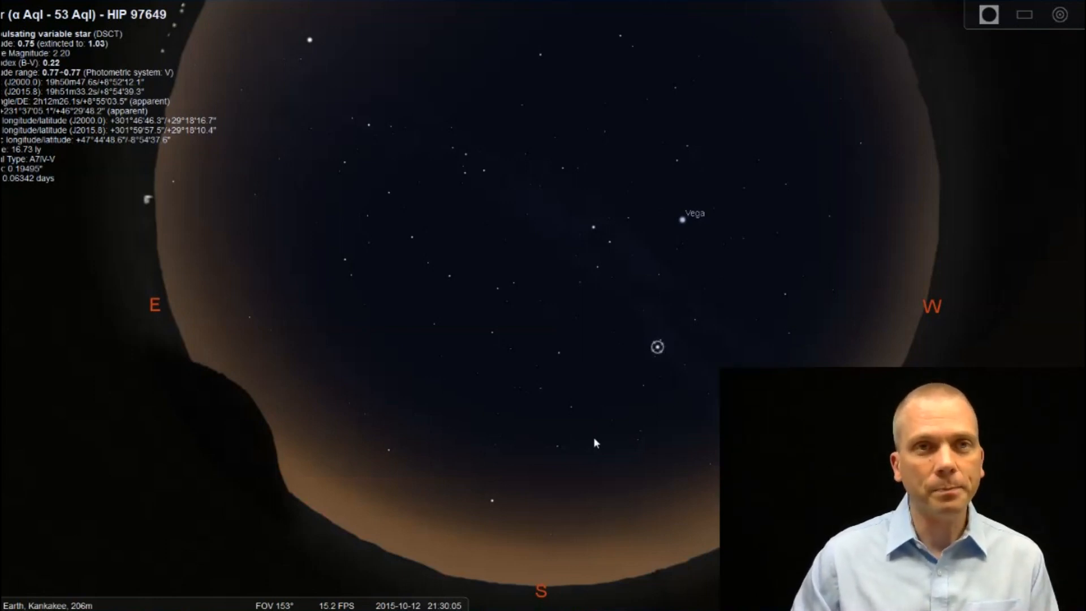
mouse_move(478, 515)
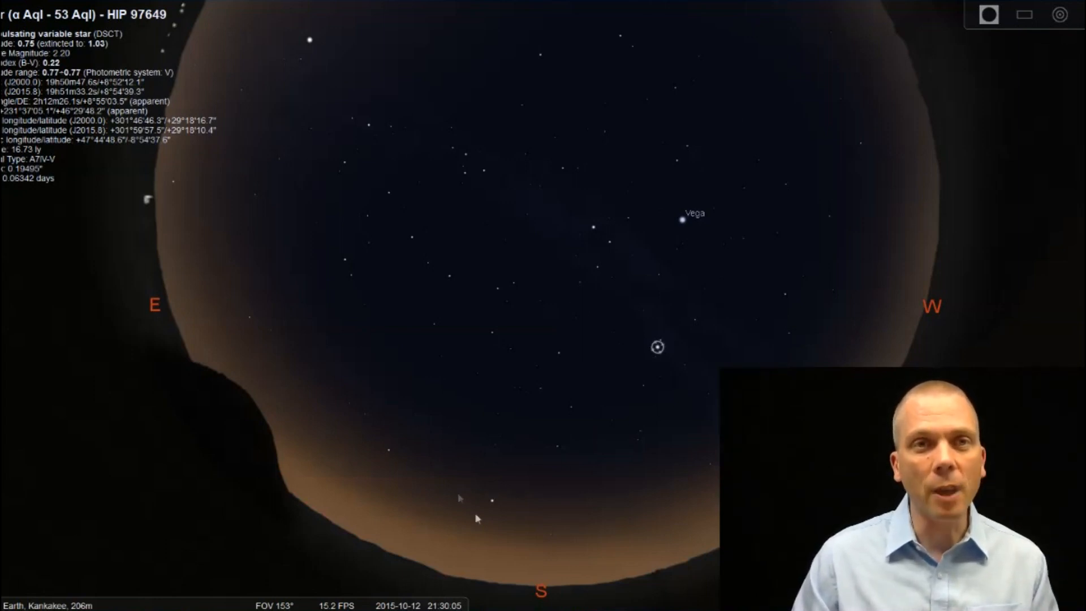
mouse_move(495, 503)
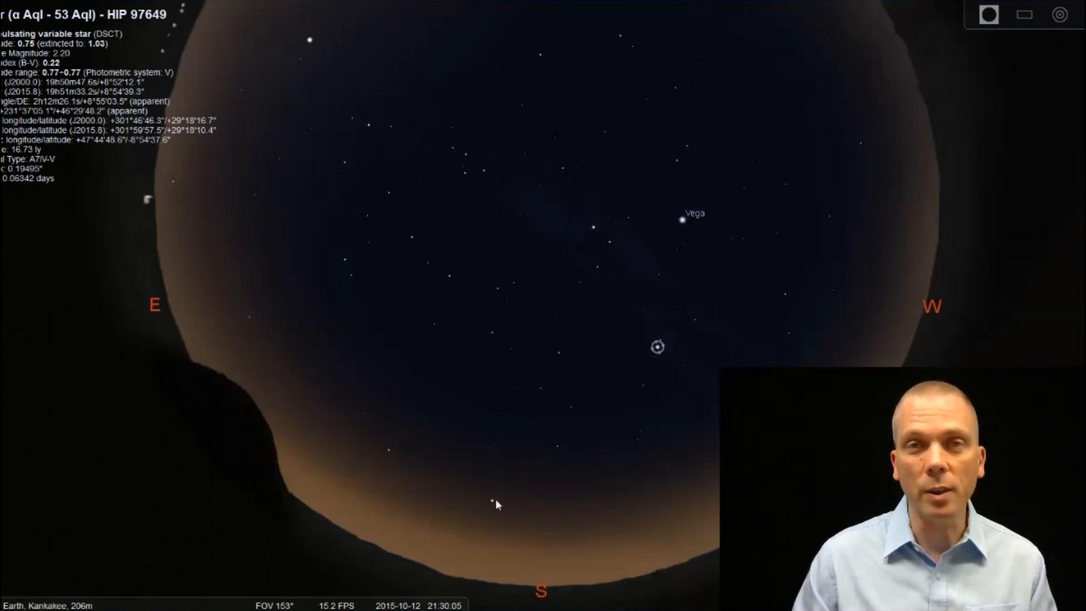
mouse_move(537, 404)
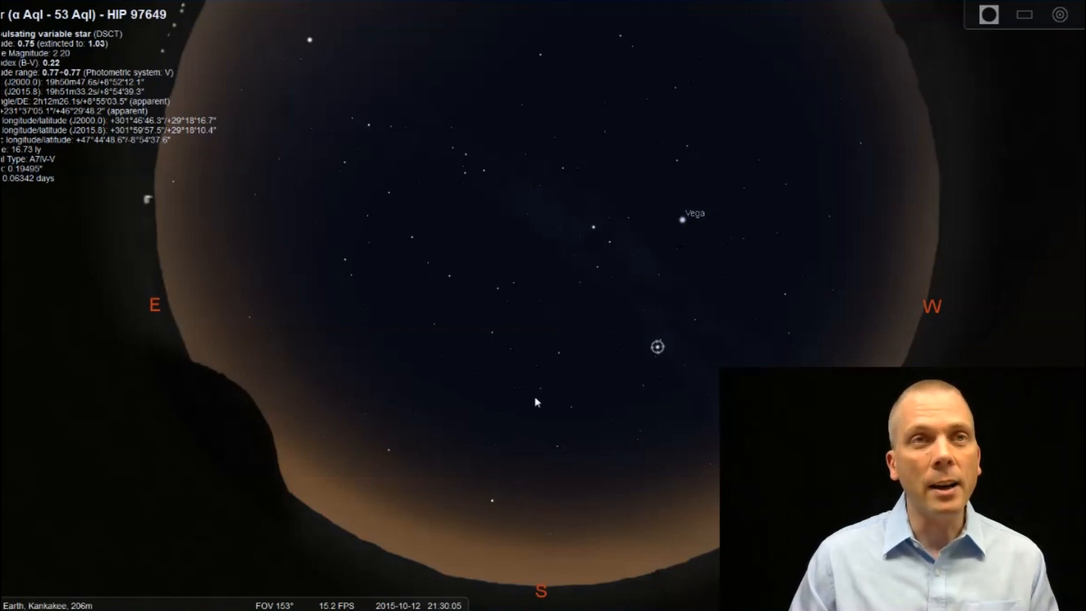
mouse_move(484, 312)
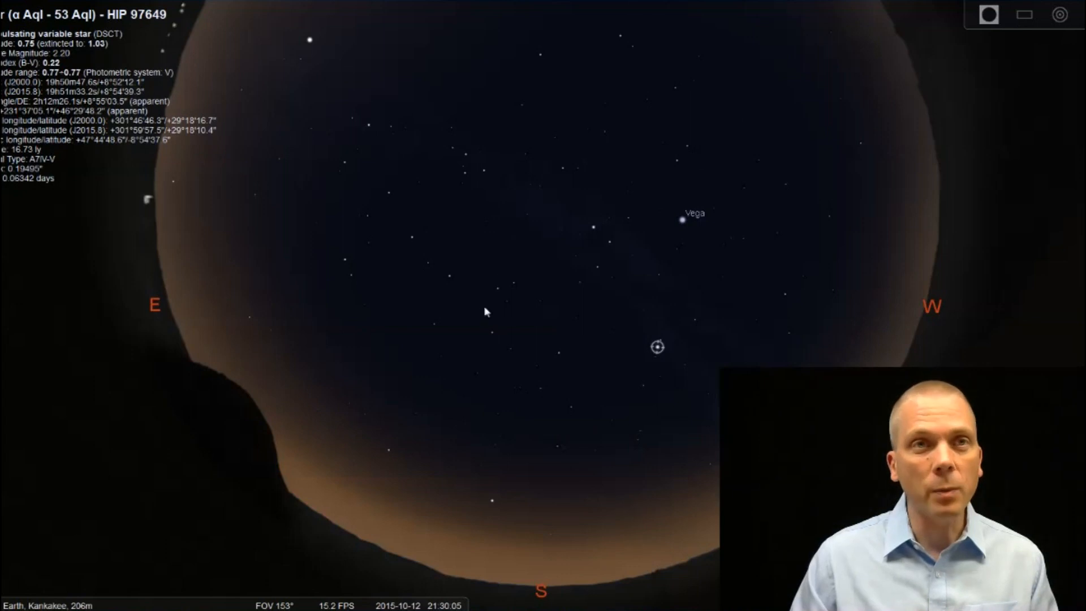
mouse_move(441, 284)
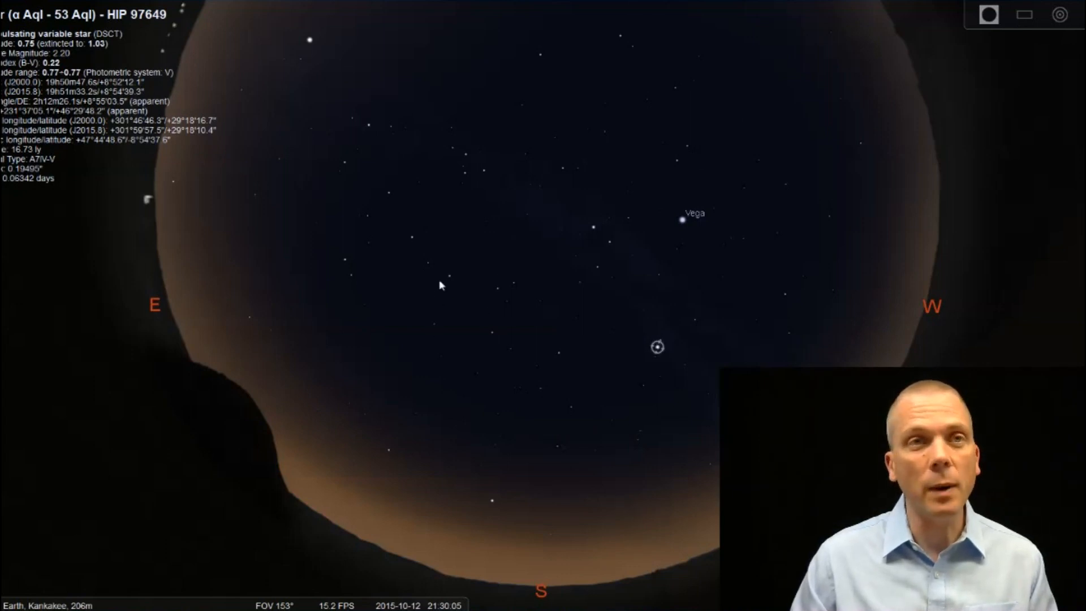
mouse_move(407, 241)
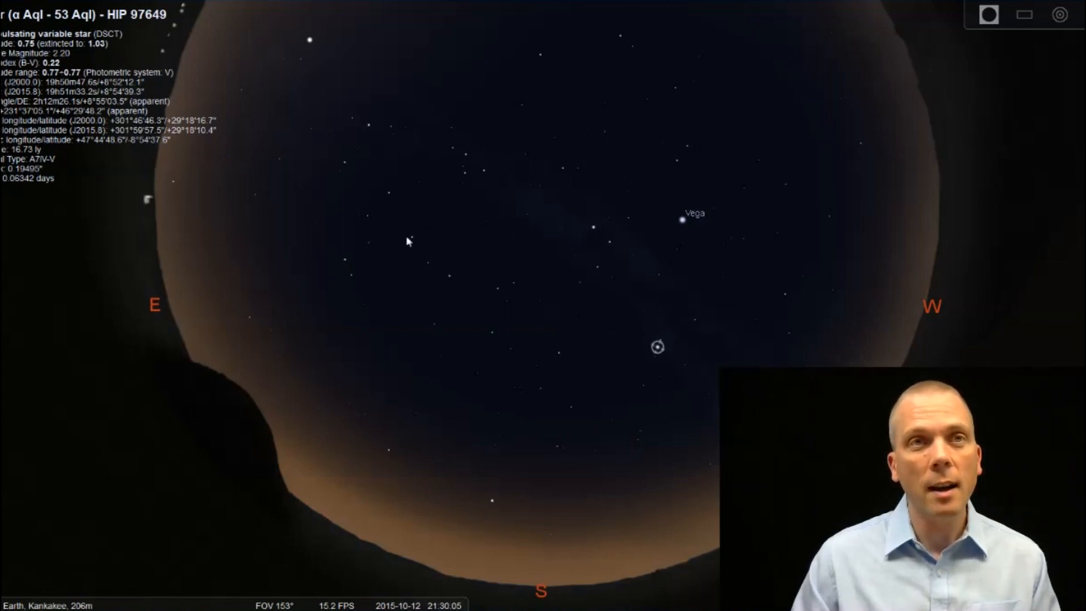
mouse_move(369, 116)
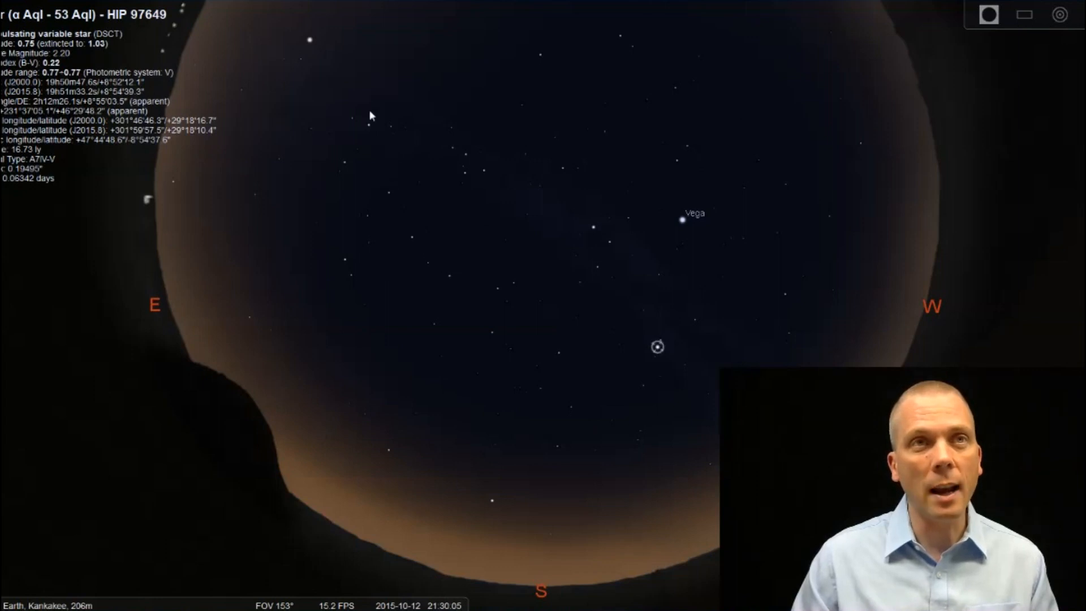
mouse_move(495, 164)
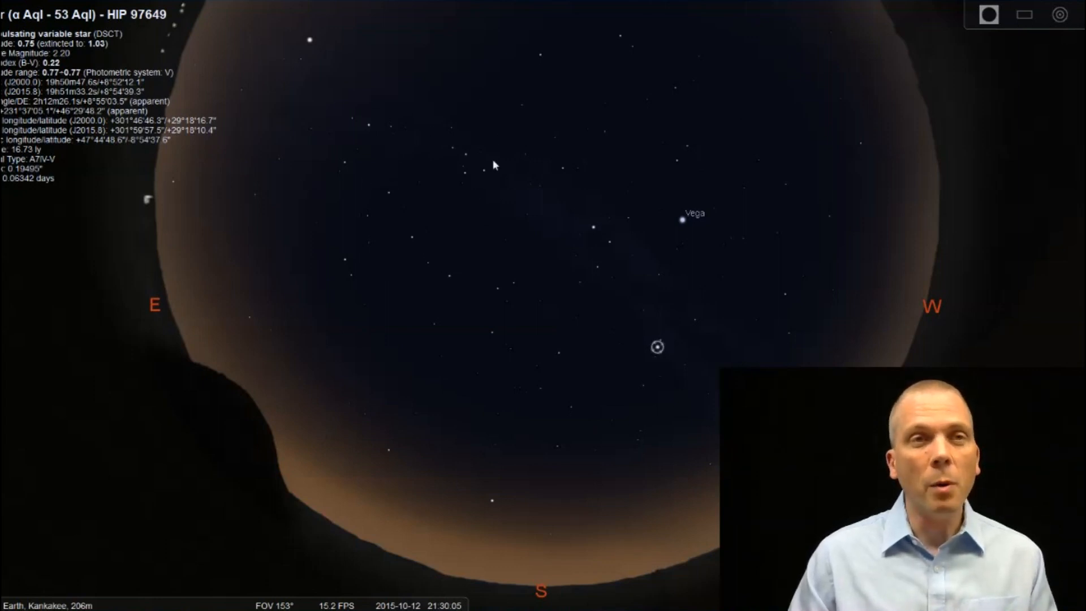
mouse_move(354, 380)
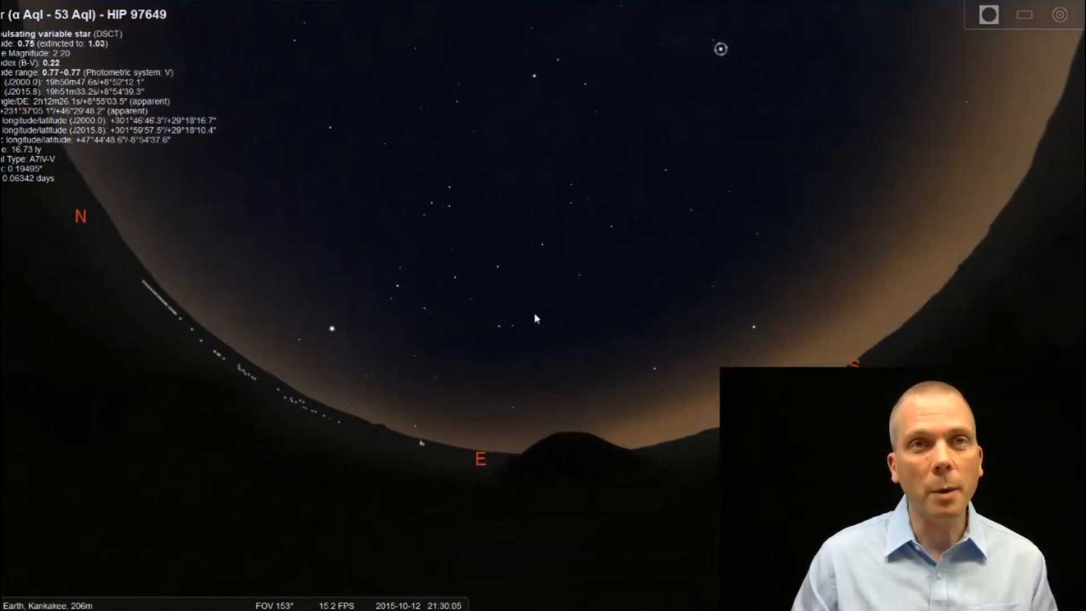
Zoom the eastern sky from 153° toward 93° FOV, then select Hamal and Sheratan.
scroll(up, 3)
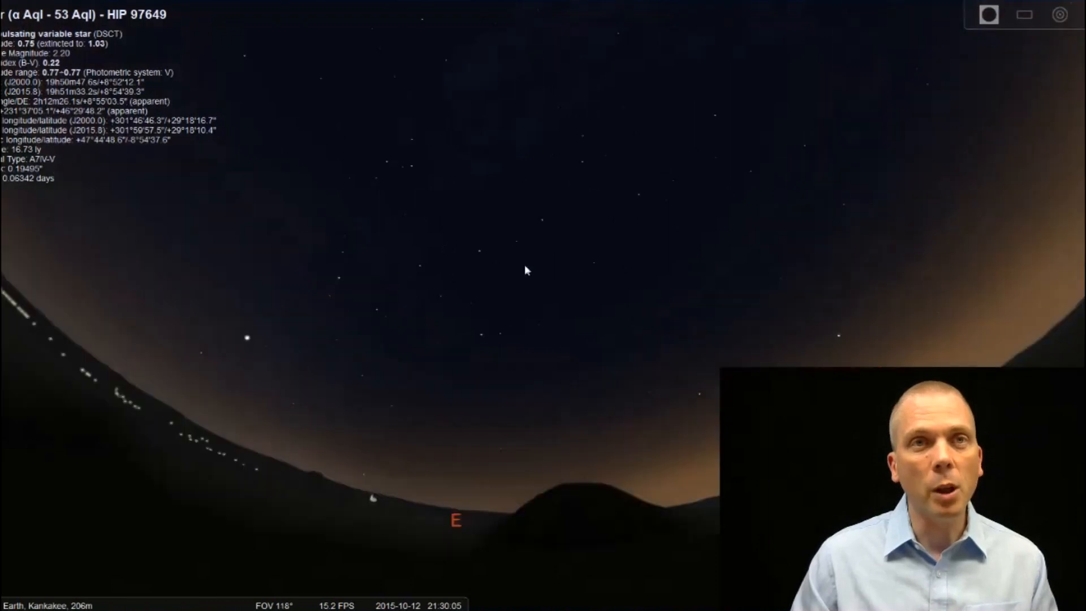
scroll(up, 3)
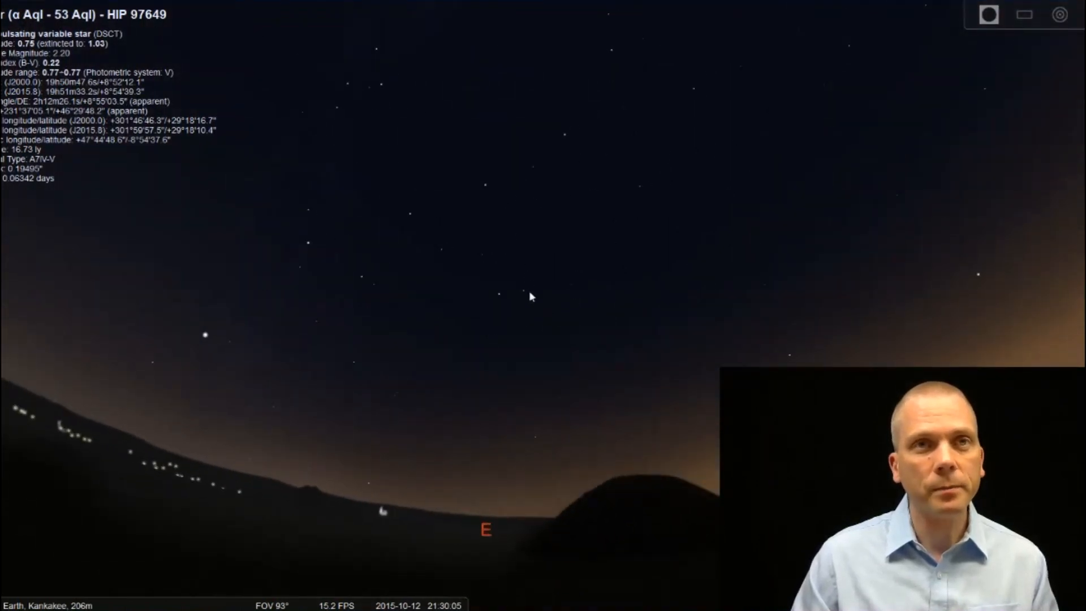
mouse_move(571, 115)
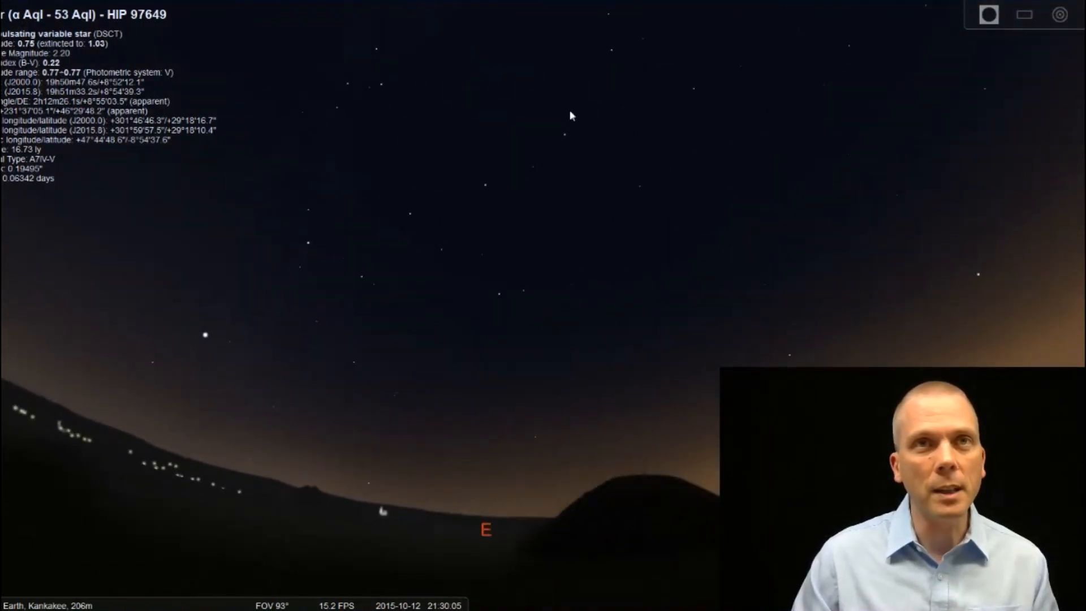
click(498, 290)
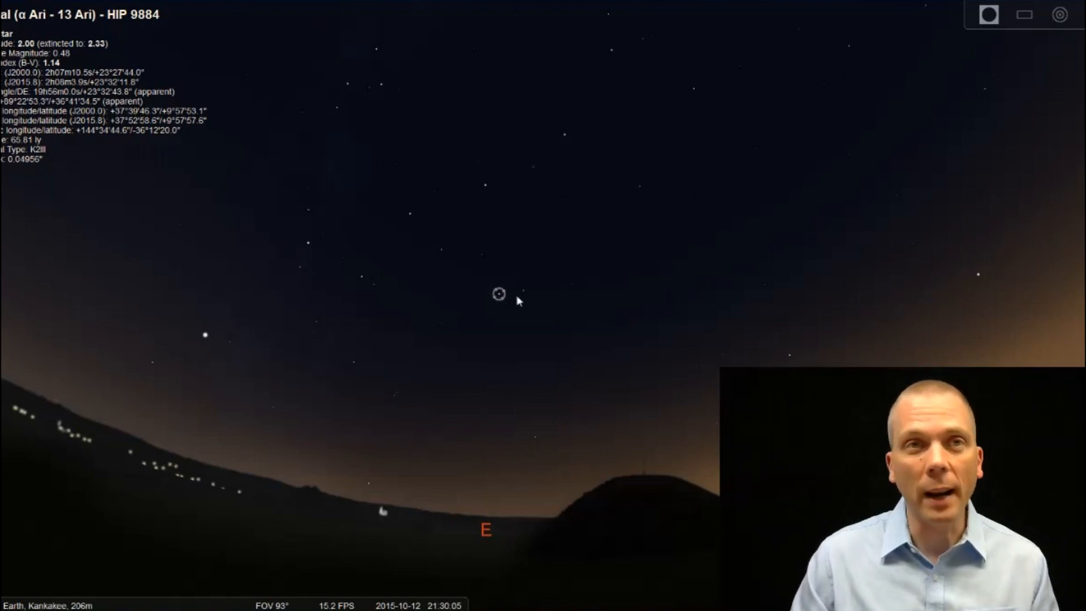
click(522, 289)
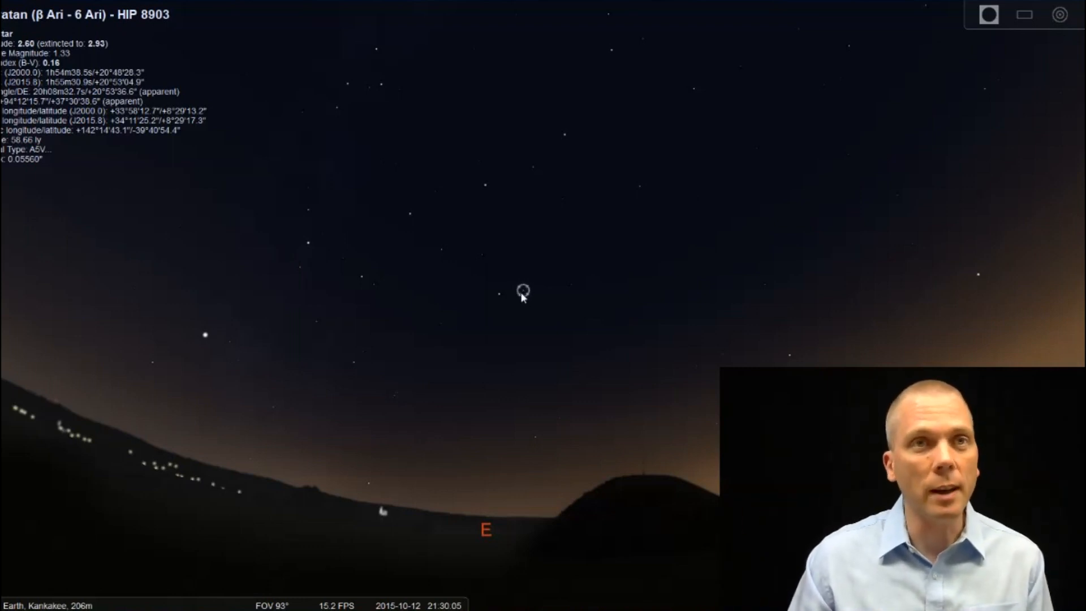
Zoom in further around Sheratan and toggle the constellation lines with the C key.
scroll(up, 3)
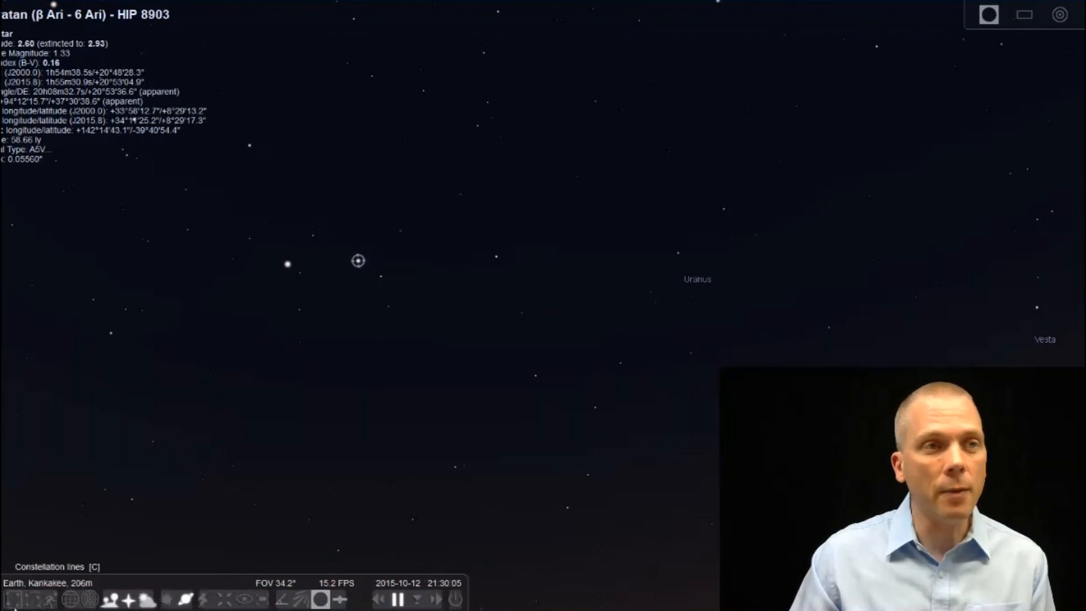
key(c)
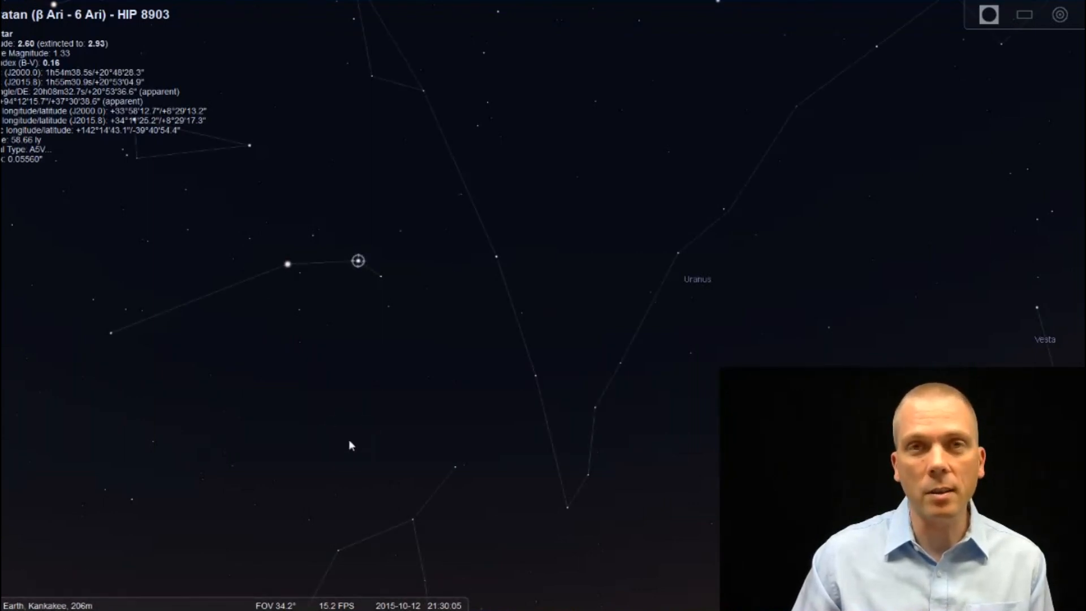
mouse_move(126, 222)
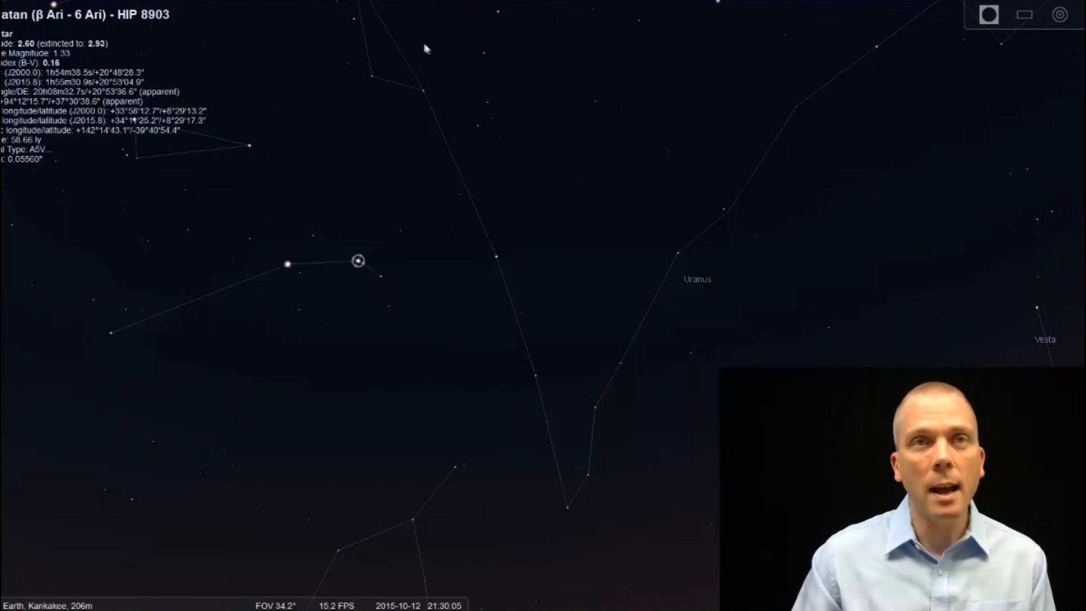
mouse_move(885, 6)
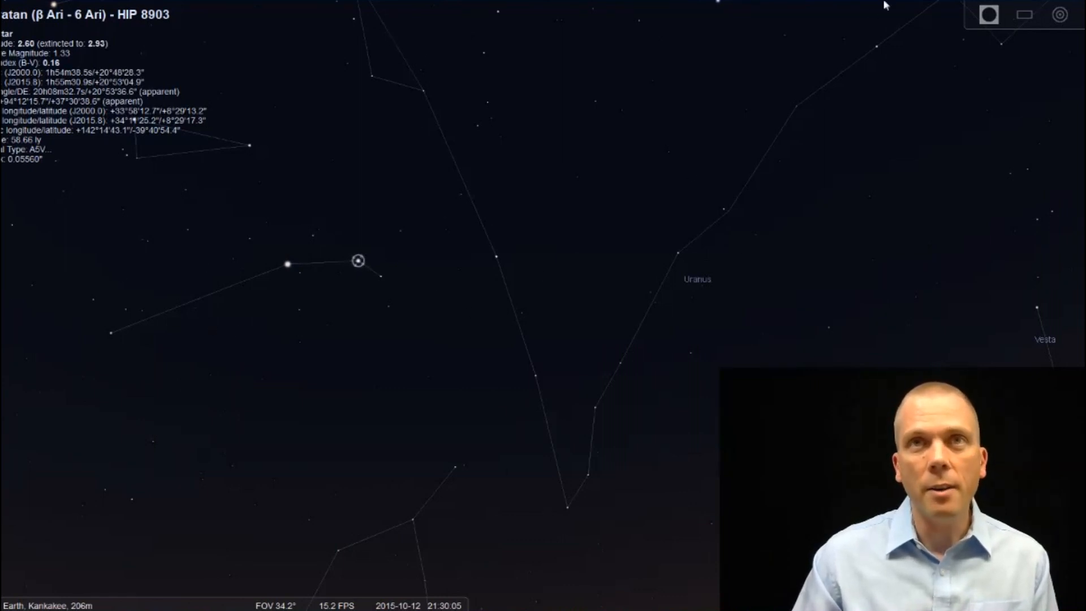
mouse_move(530, 454)
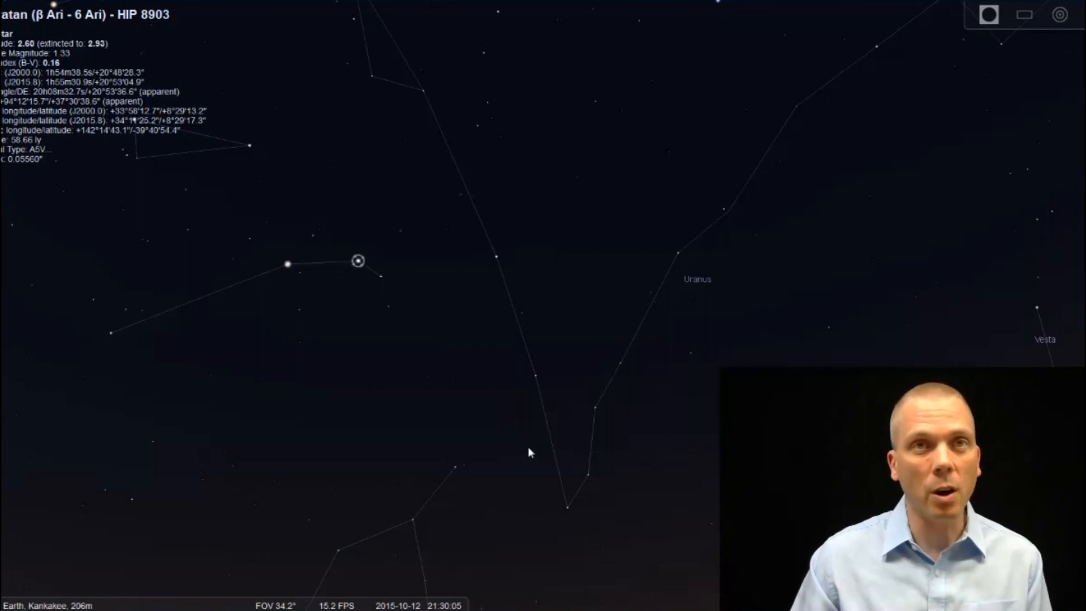
mouse_move(344, 263)
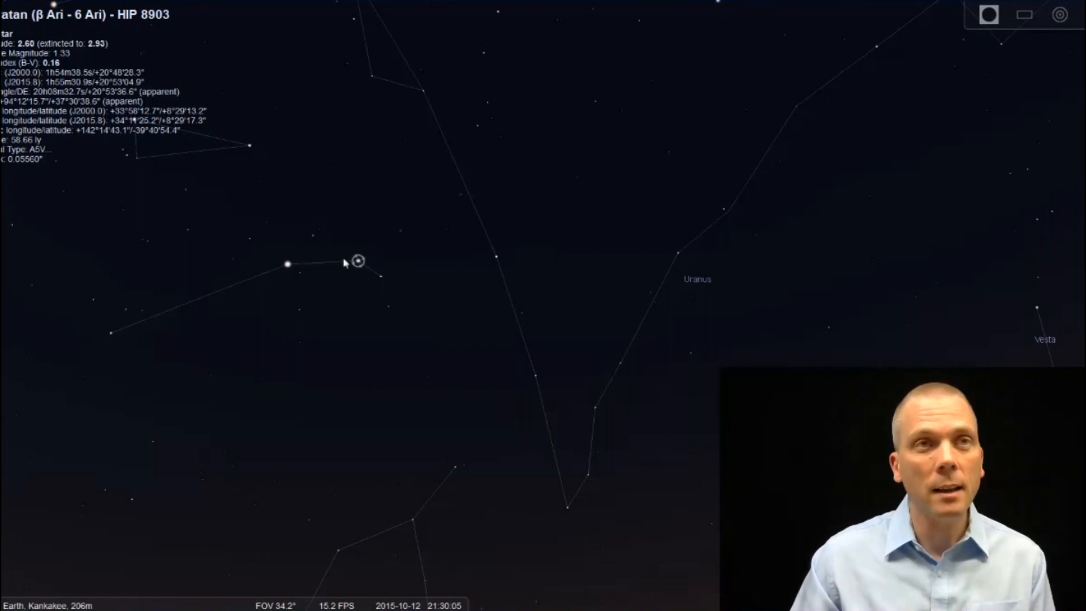
mouse_move(702, 257)
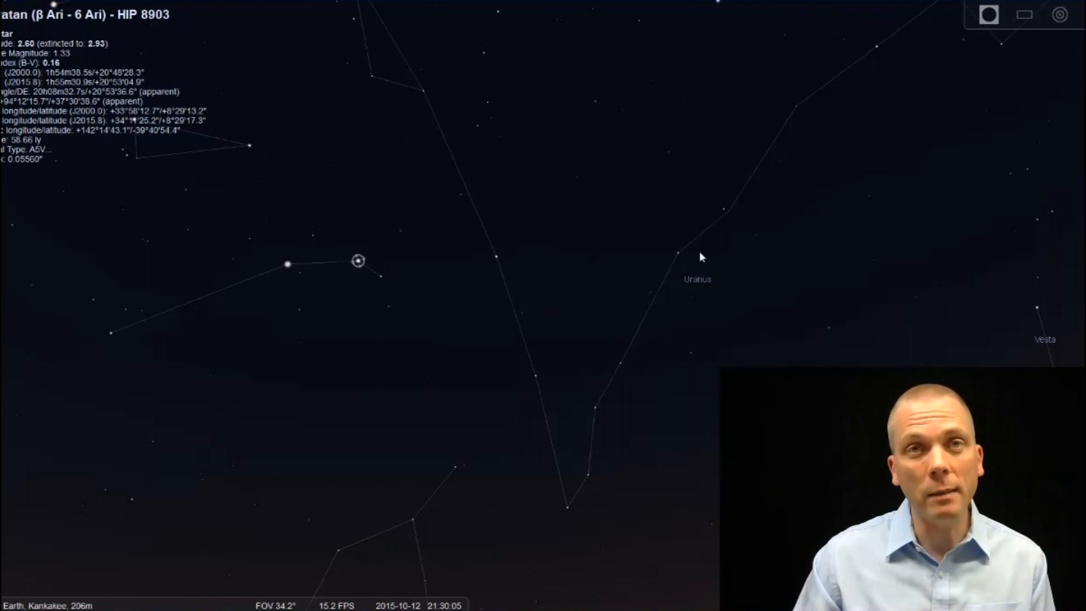
mouse_move(708, 281)
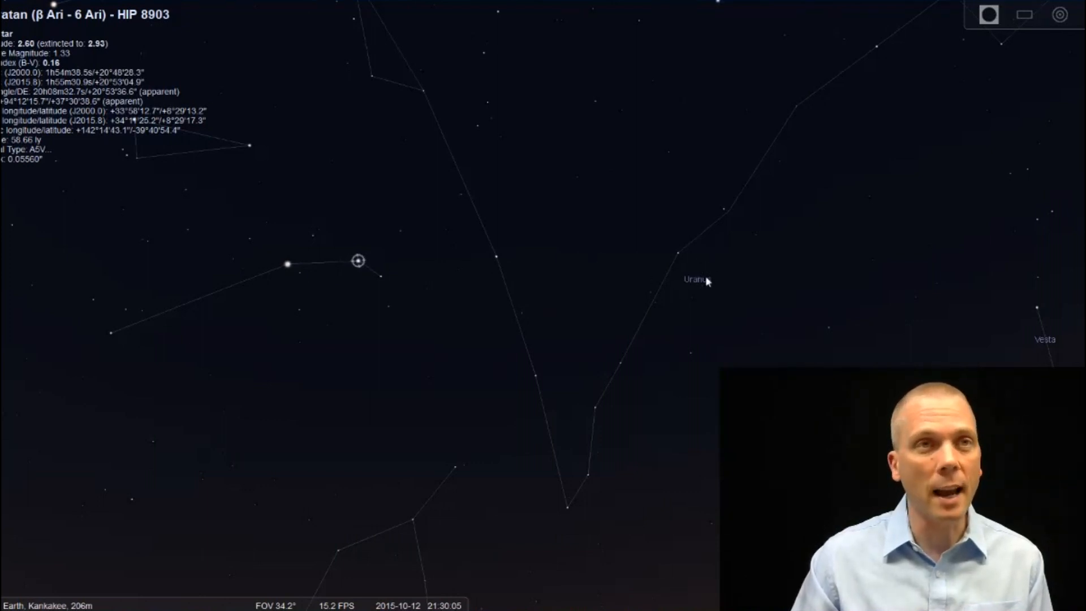
mouse_move(350, 504)
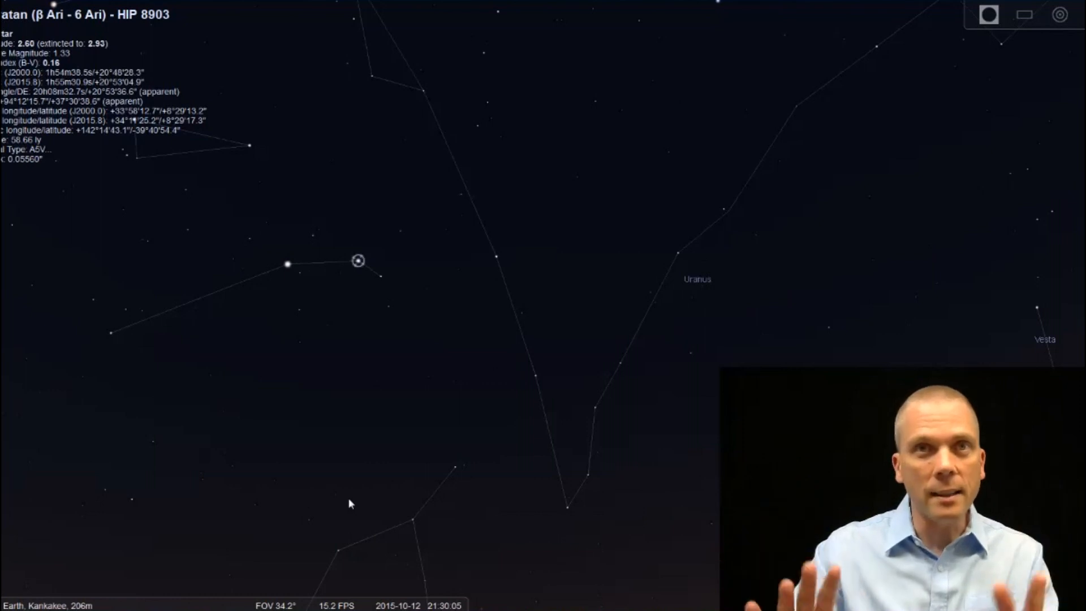
mouse_move(720, 225)
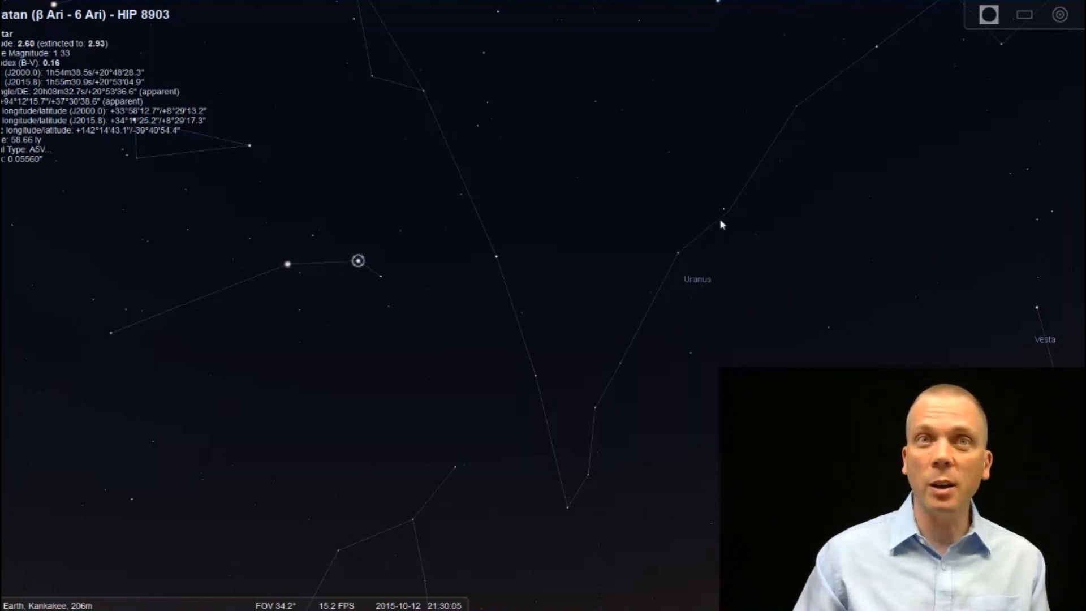
mouse_move(698, 272)
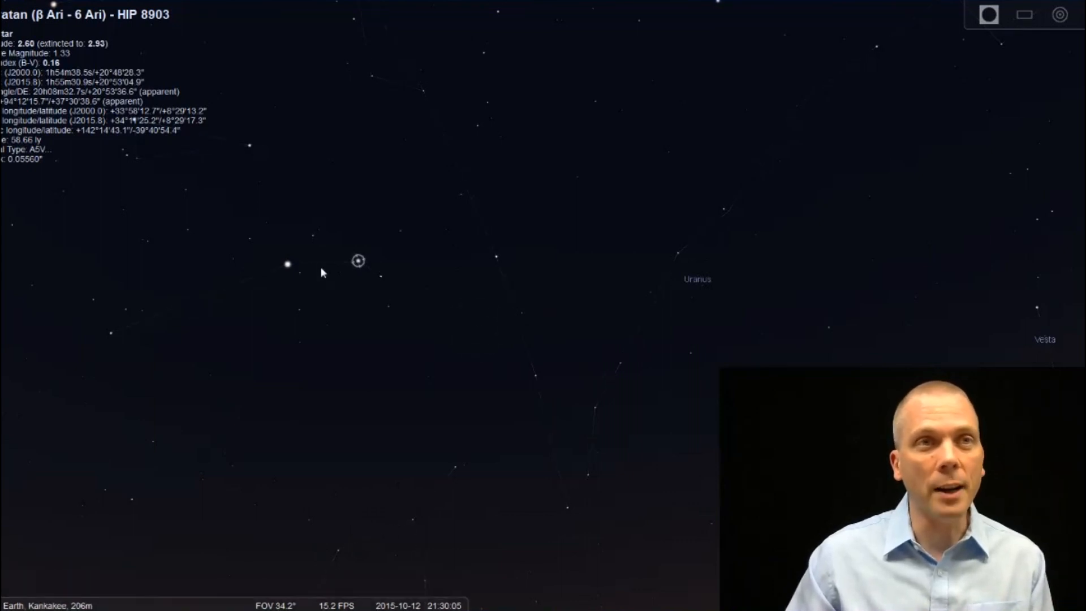
Select Hamal, enable the binocular ocular view, then center Sheratan and deselect it.
click(286, 264)
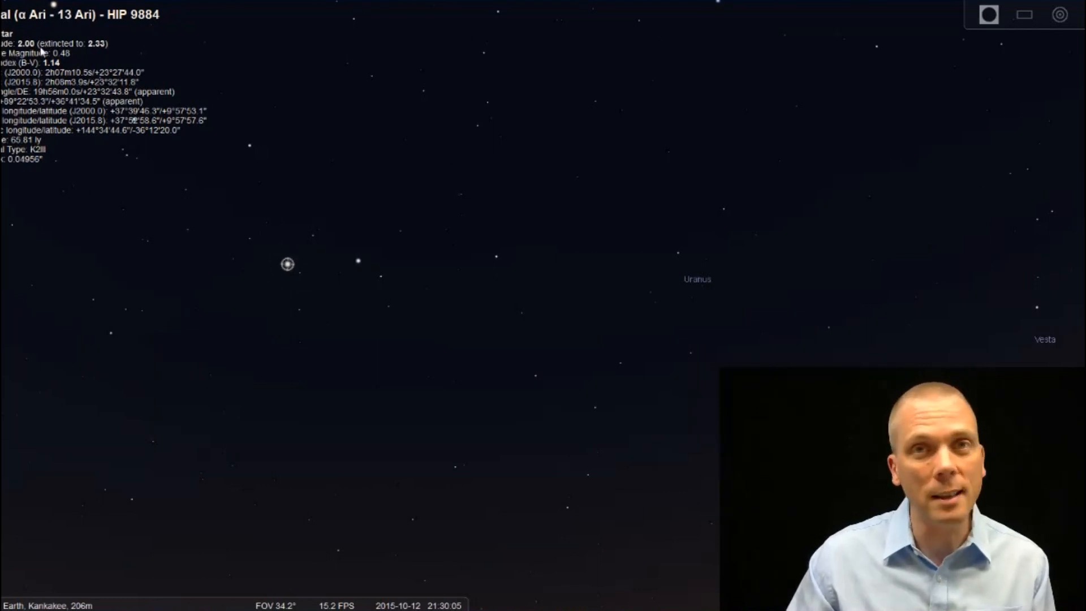
click(987, 14)
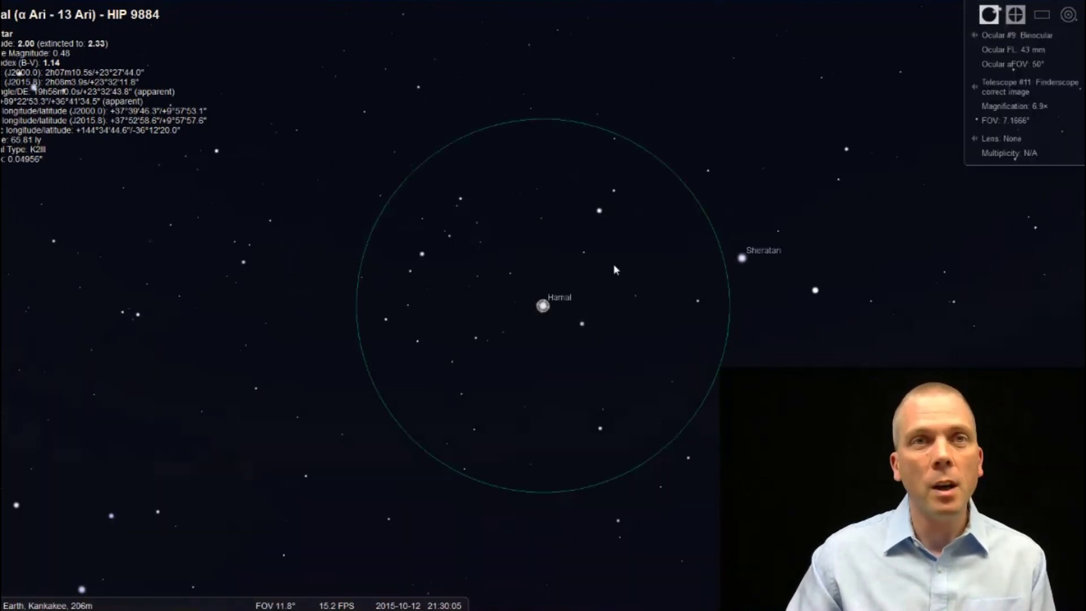
mouse_move(670, 299)
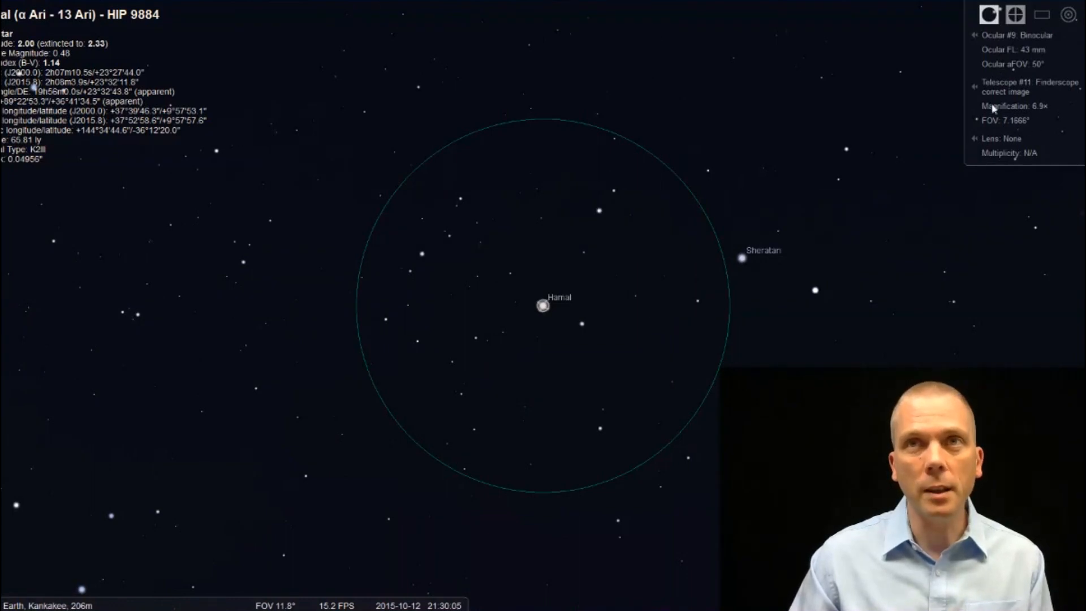
mouse_move(636, 303)
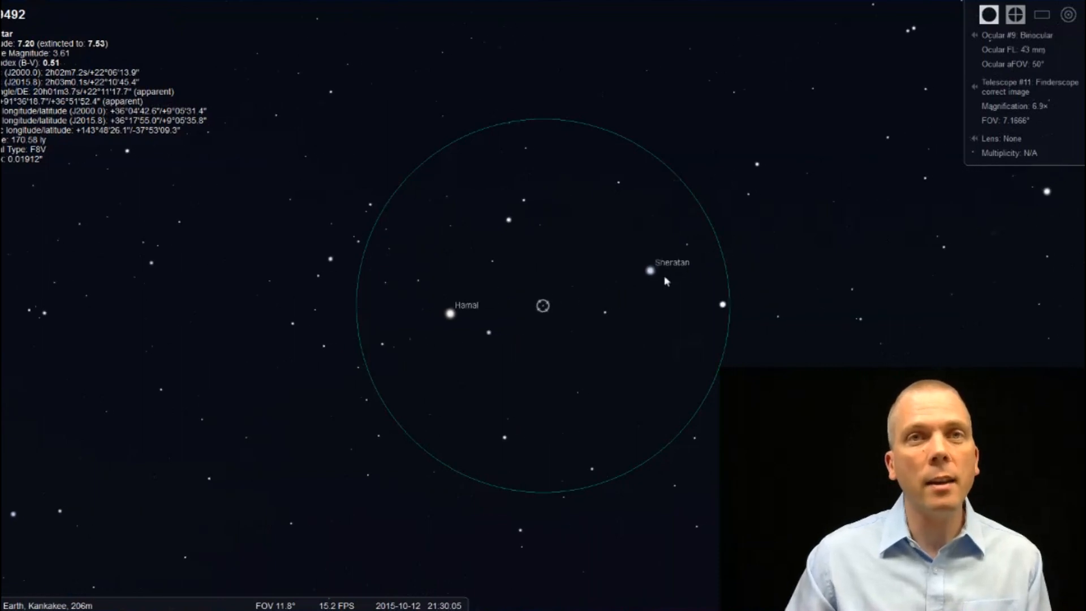
mouse_move(449, 313)
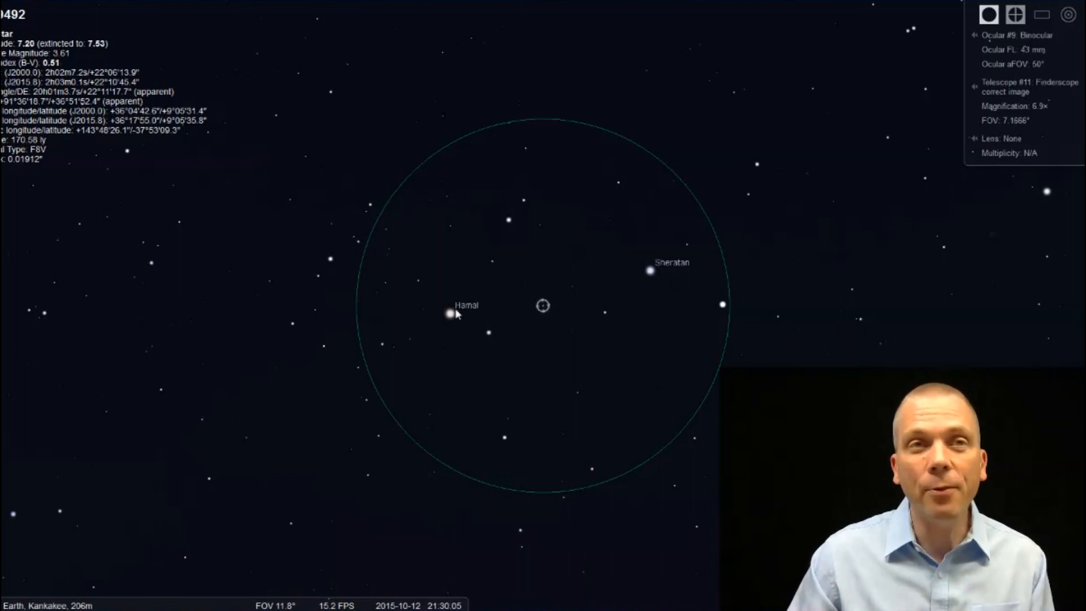
mouse_move(732, 264)
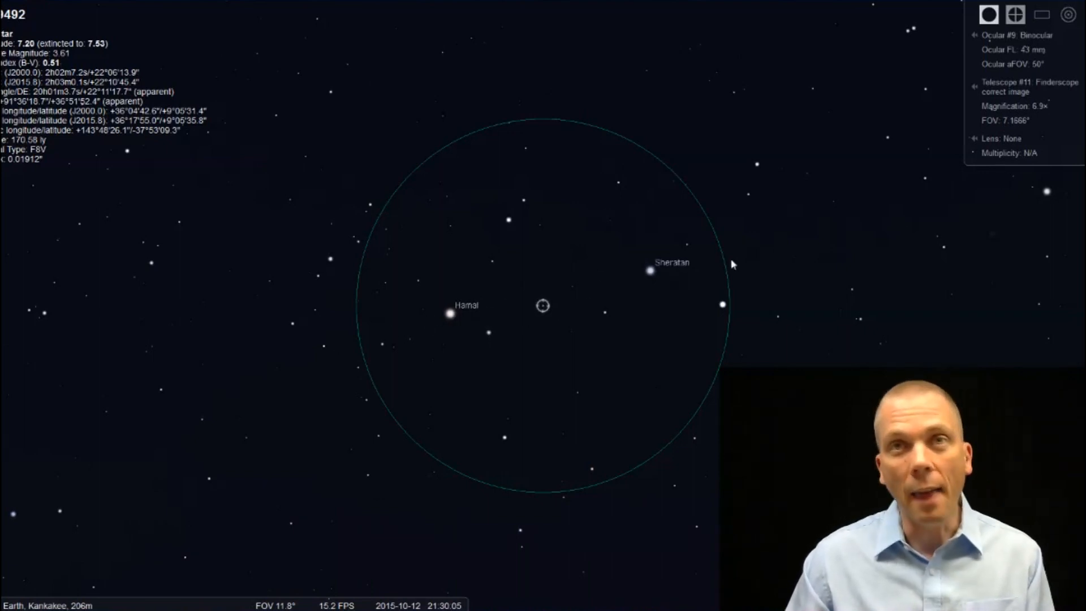
mouse_move(975, 209)
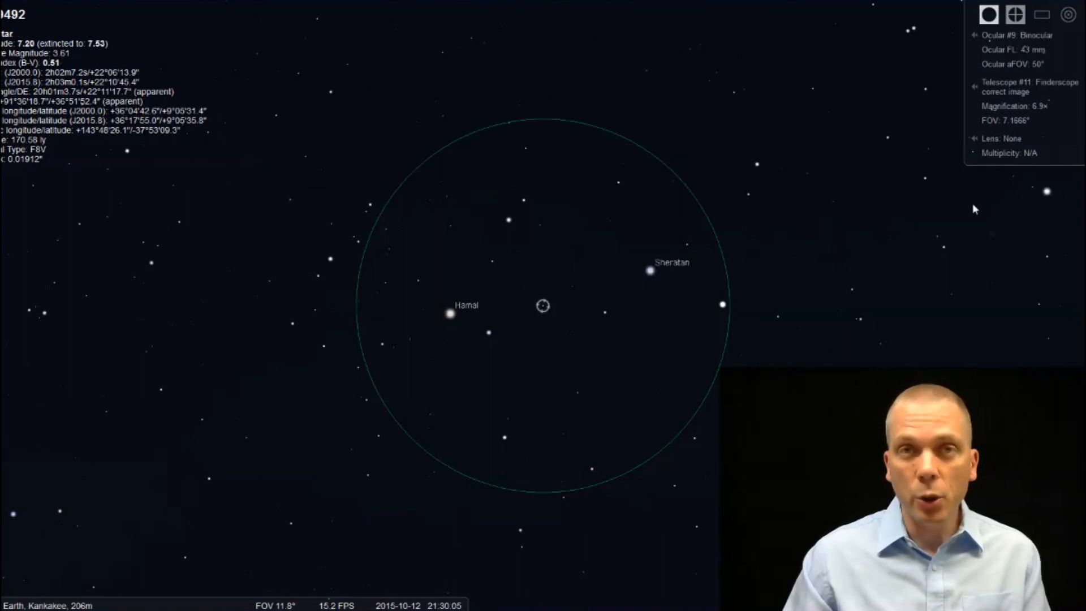
mouse_move(771, 225)
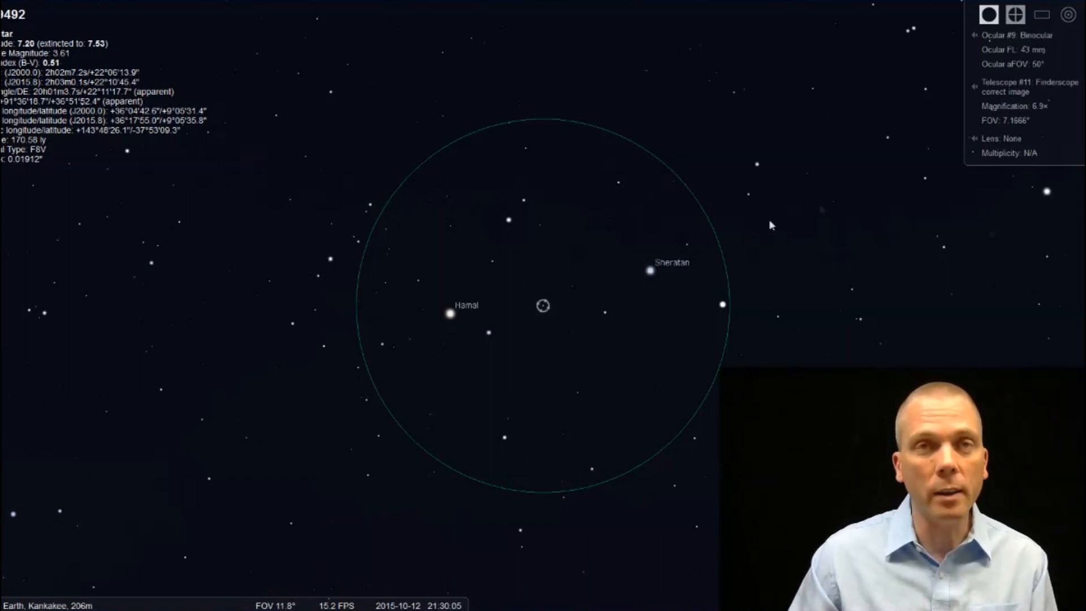
click(648, 270)
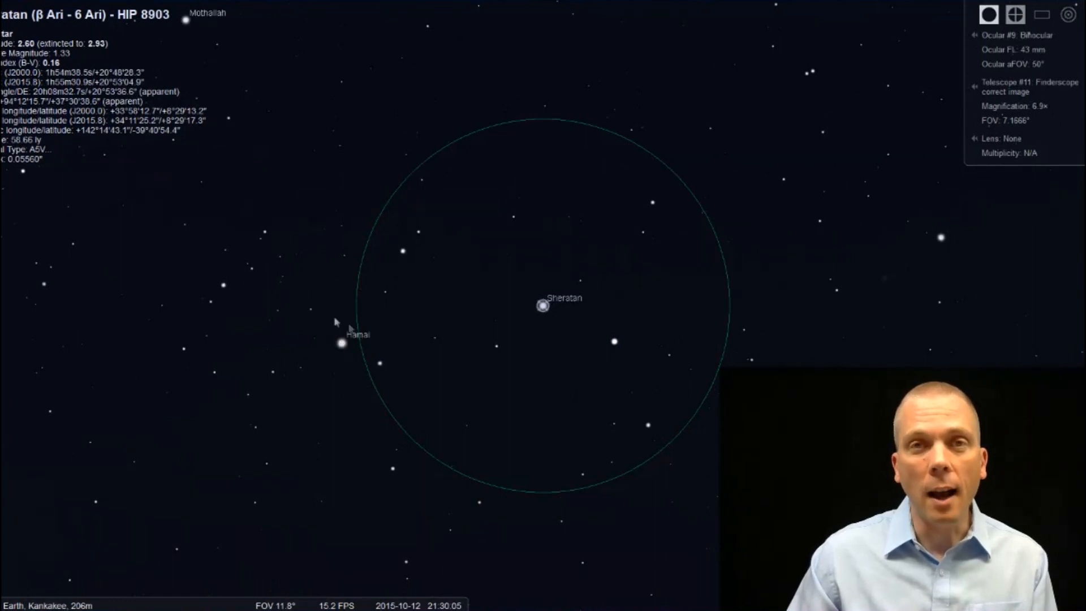
mouse_move(589, 299)
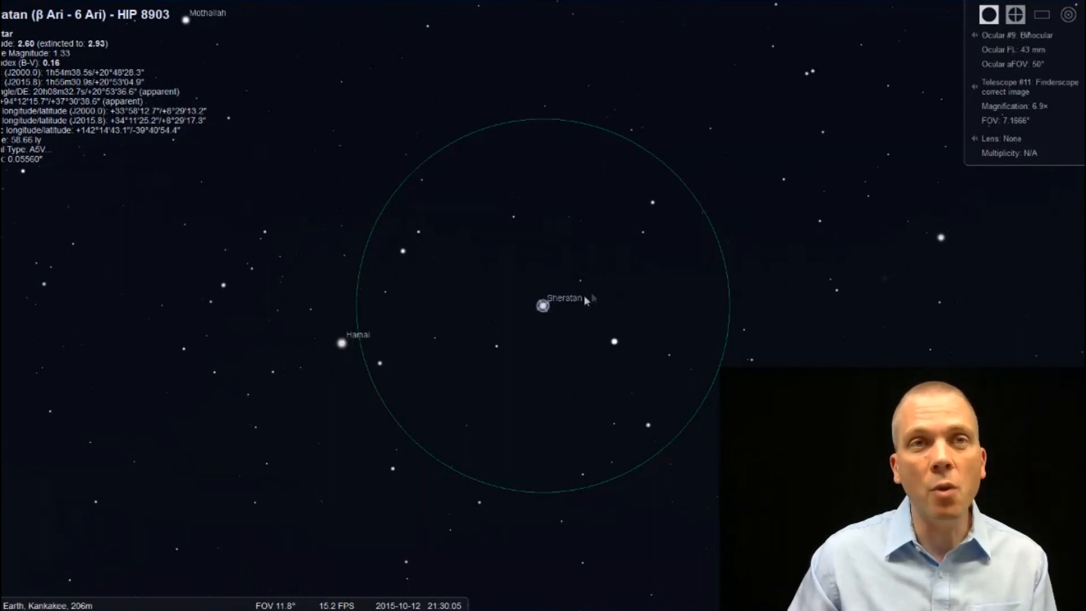
click(730, 273)
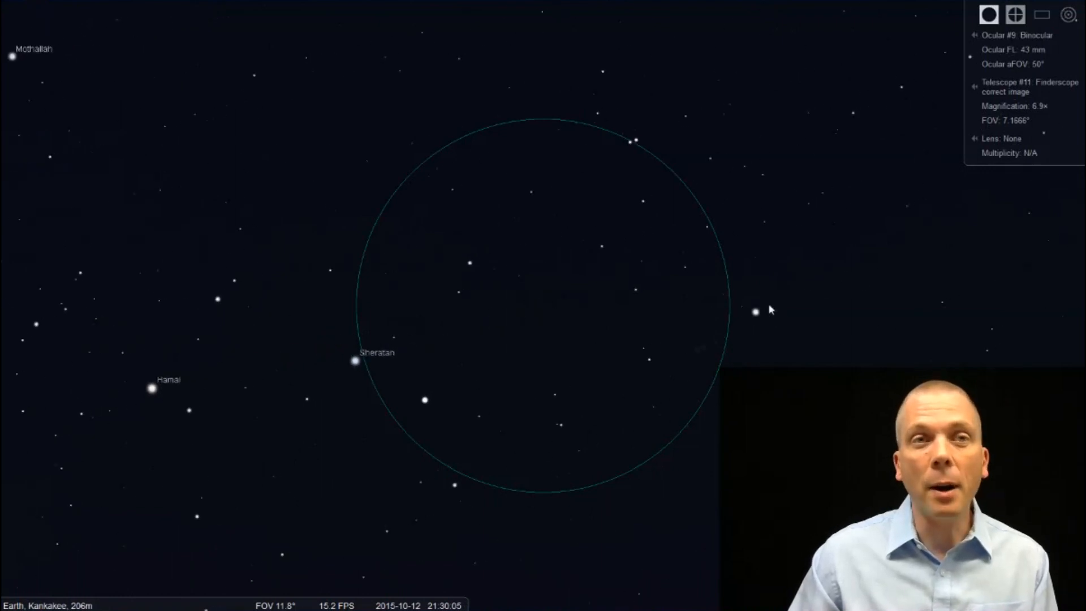
mouse_move(756, 313)
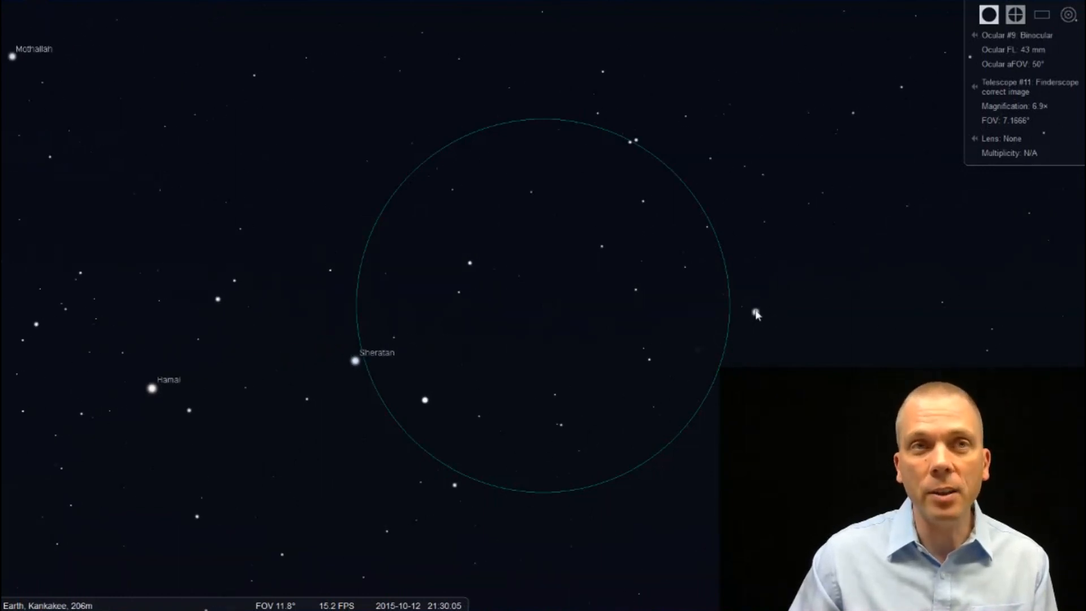
mouse_move(352, 315)
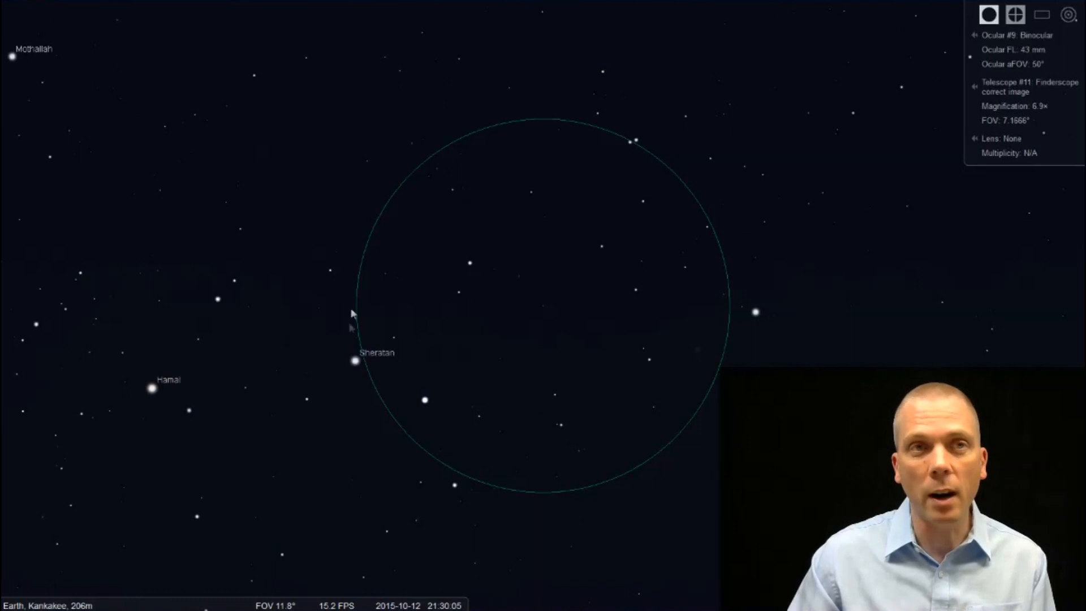
Select and center eta Piscium (Alrescha Nunu) in the finderscope field.
click(755, 311)
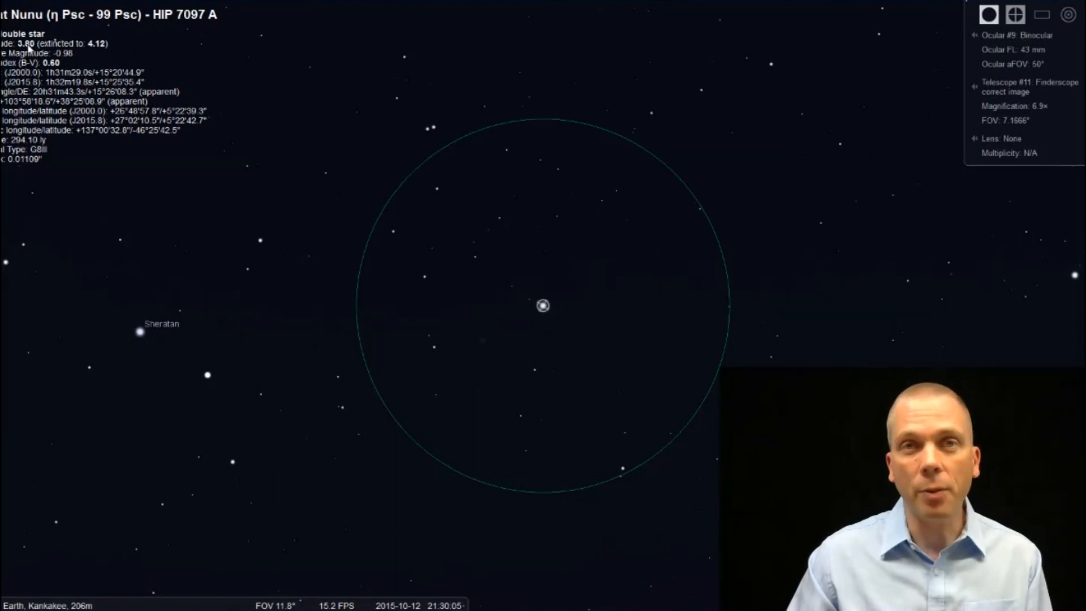
mouse_move(99, 367)
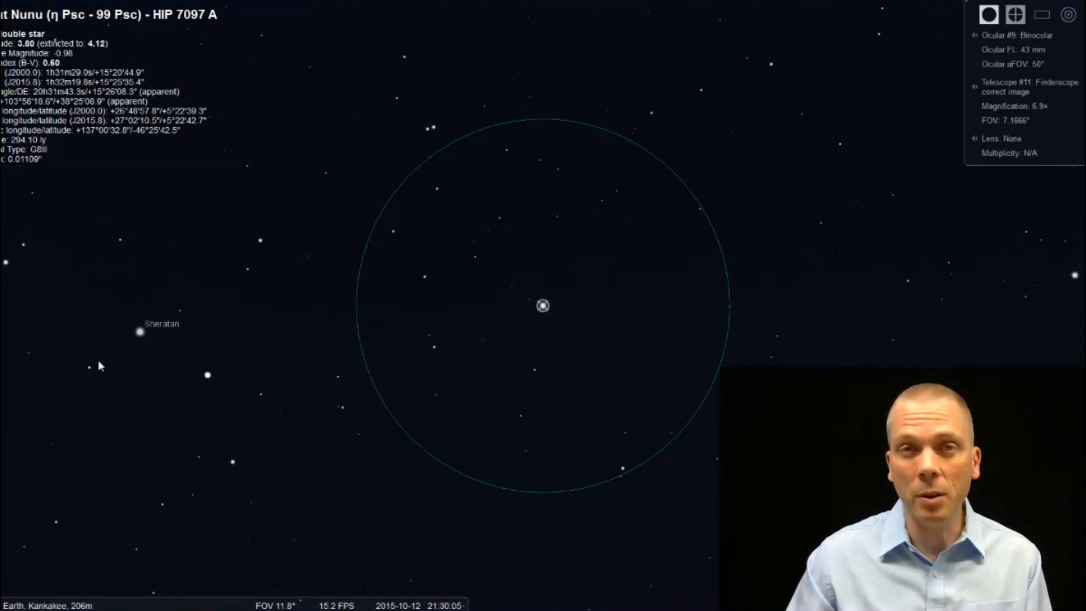
mouse_move(533, 294)
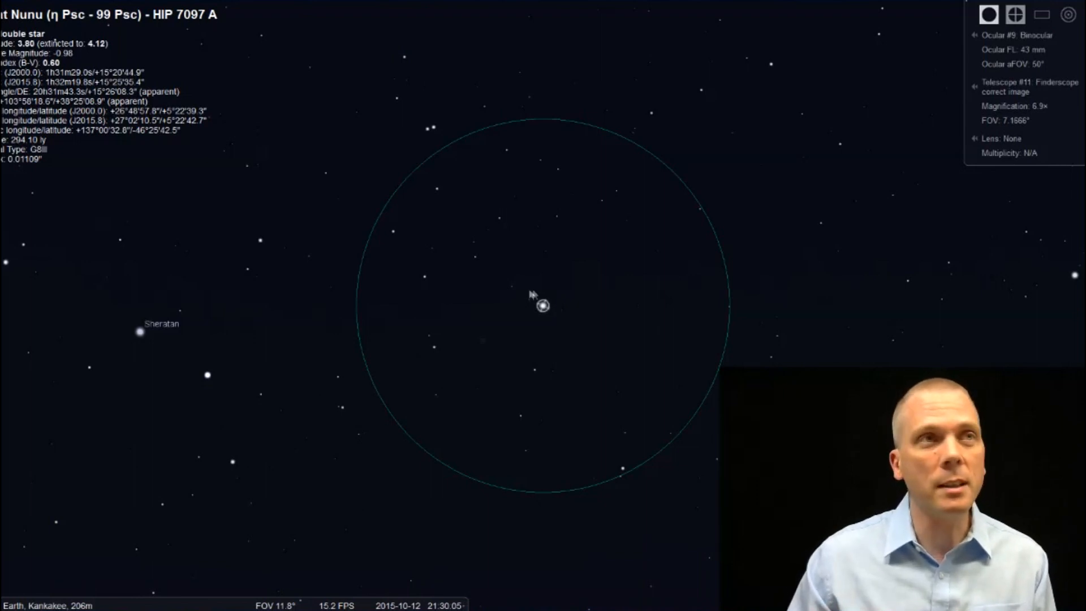
mouse_move(509, 279)
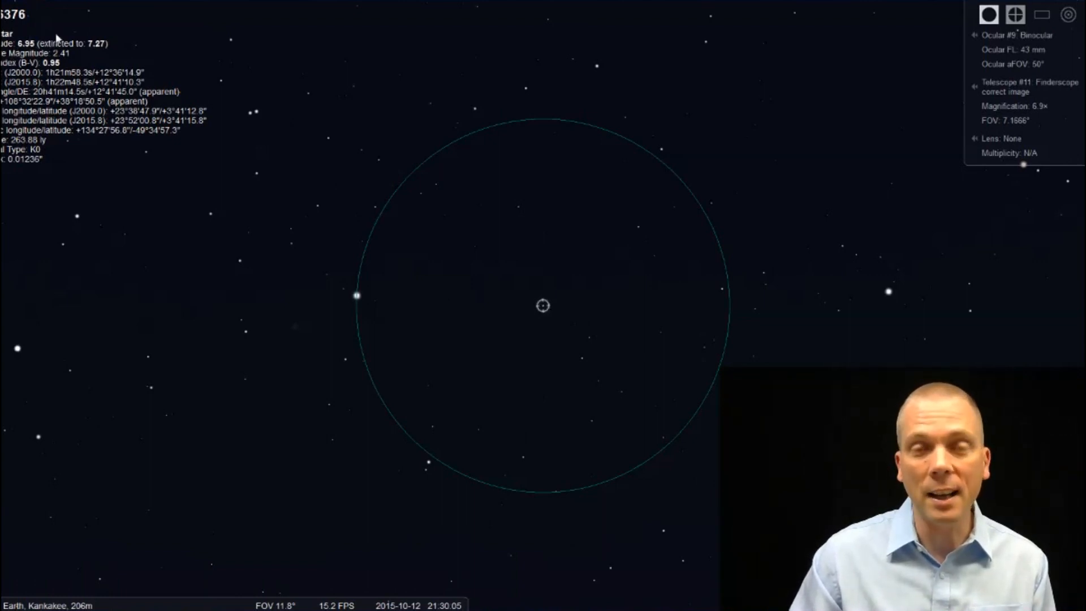
mouse_move(359, 299)
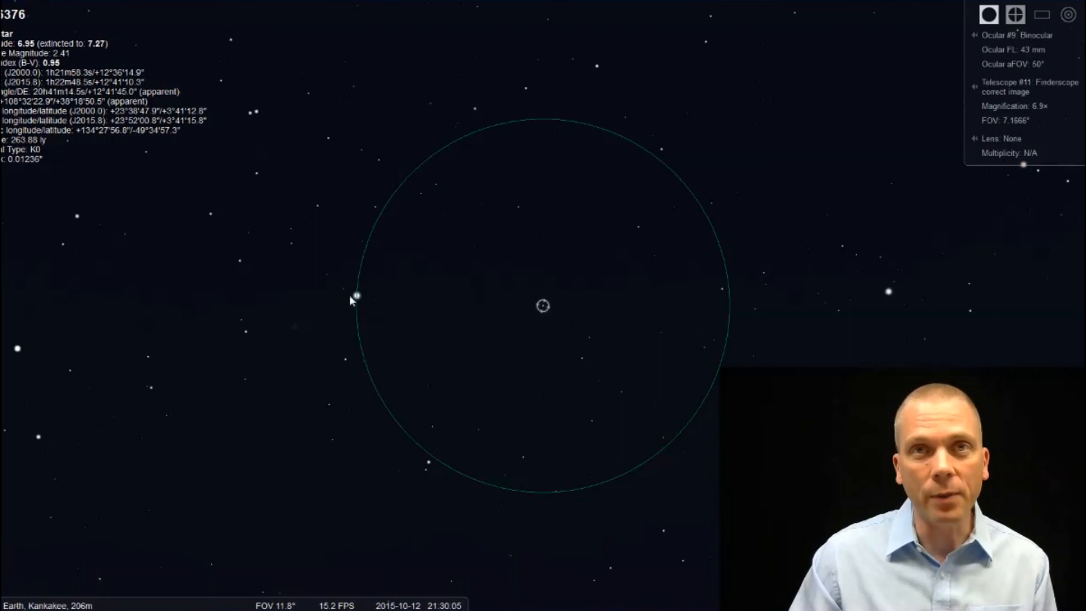
mouse_move(806, 303)
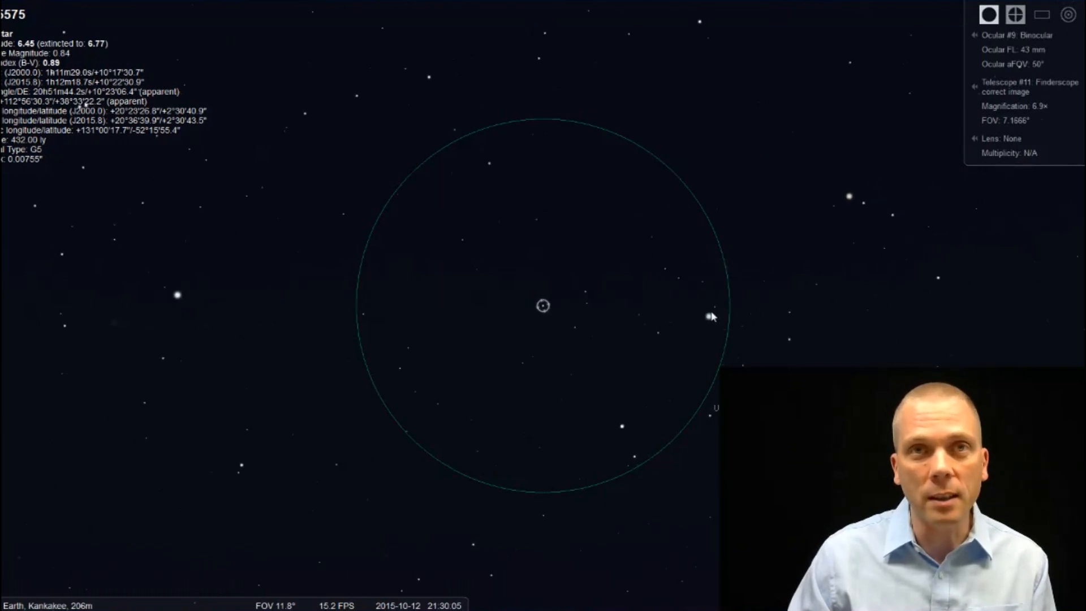
mouse_move(179, 310)
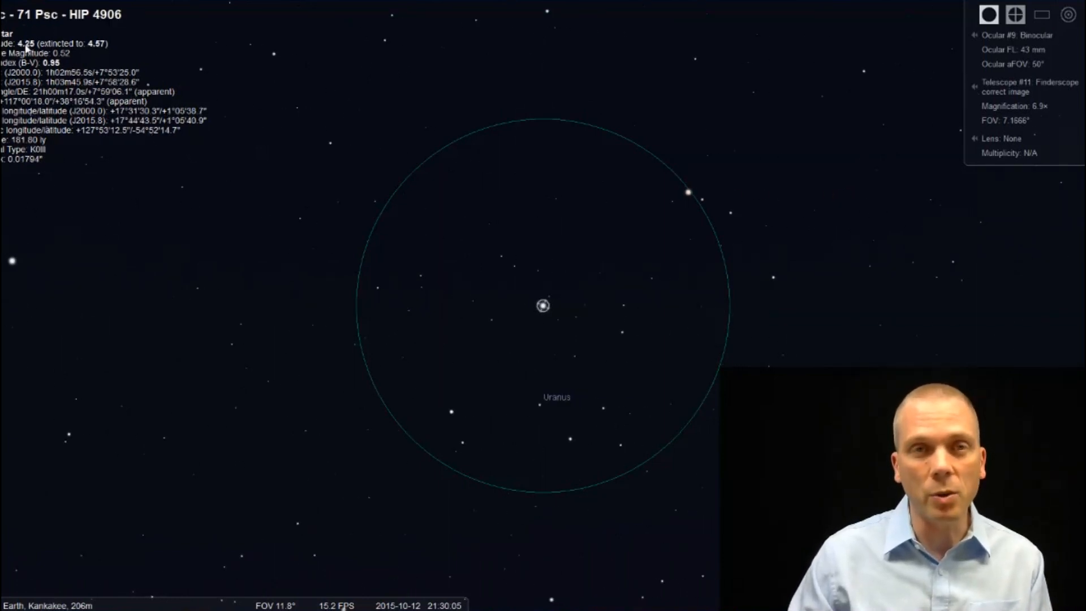
mouse_move(327, 224)
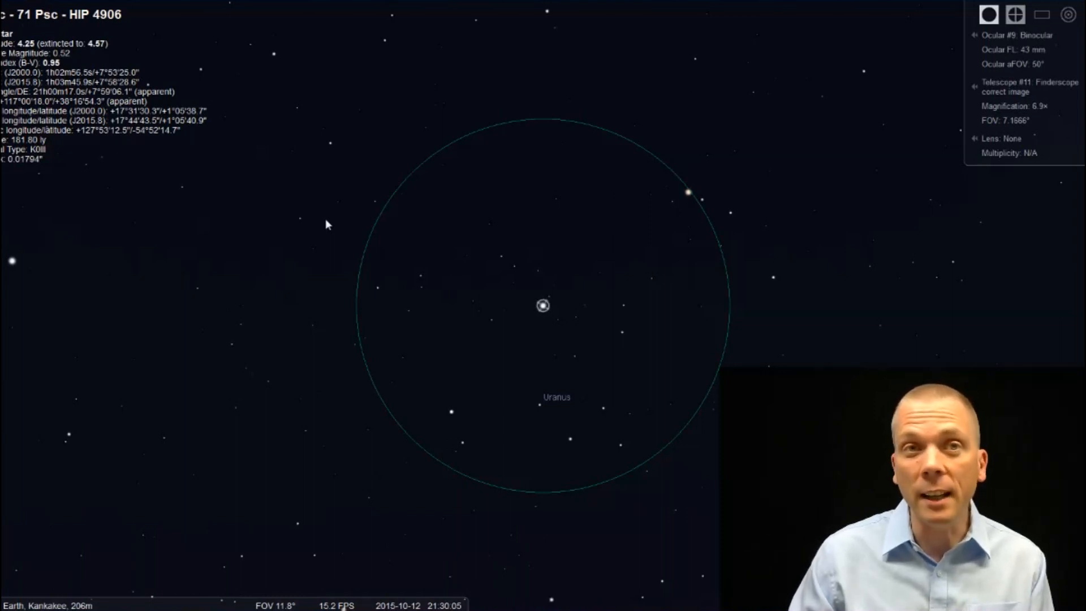
mouse_move(555, 407)
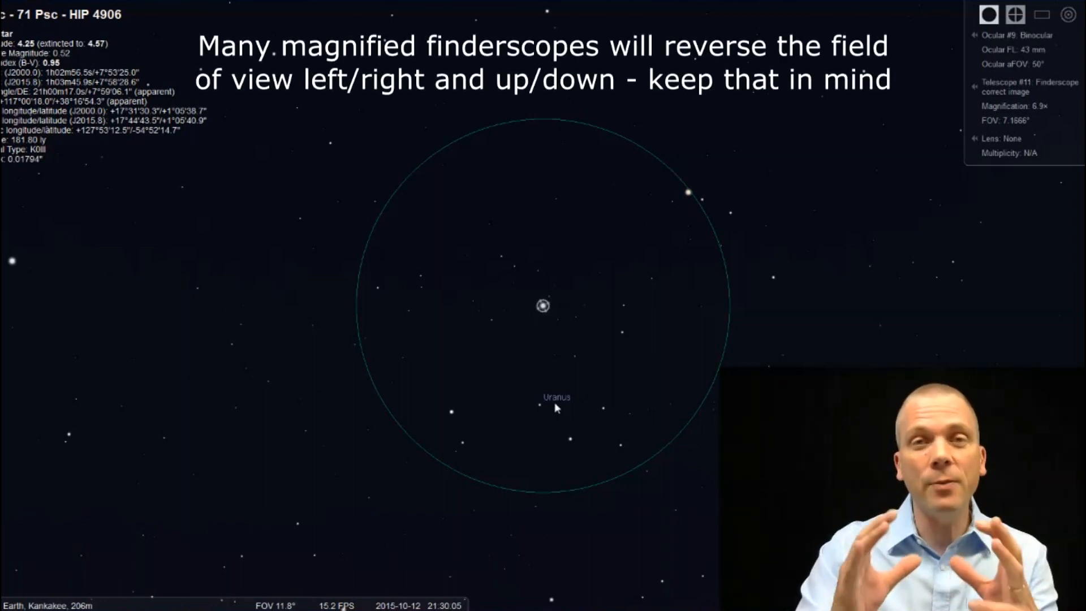
mouse_move(539, 271)
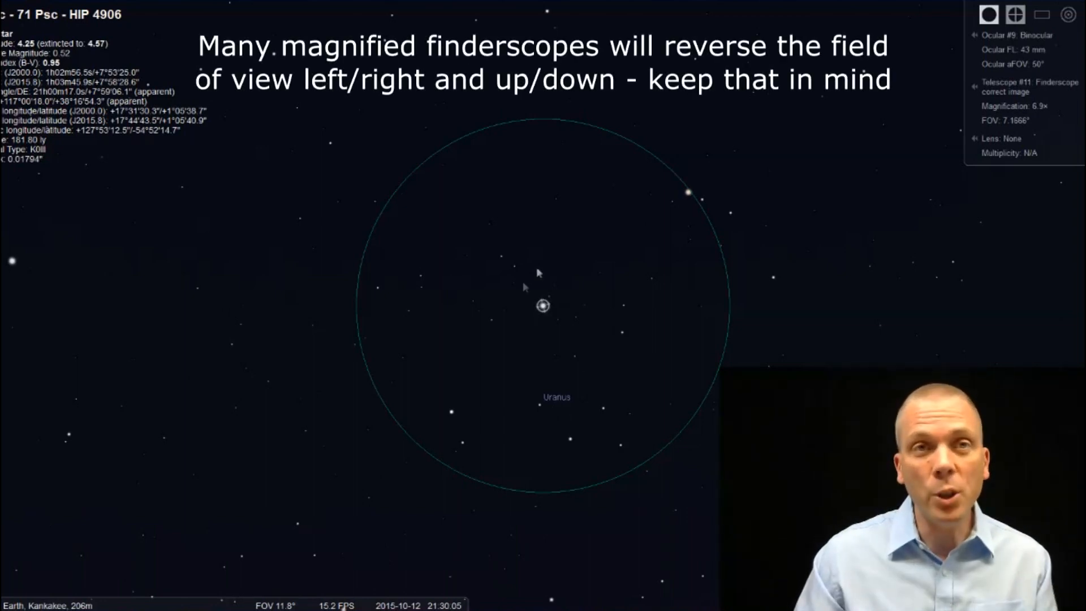
mouse_move(547, 408)
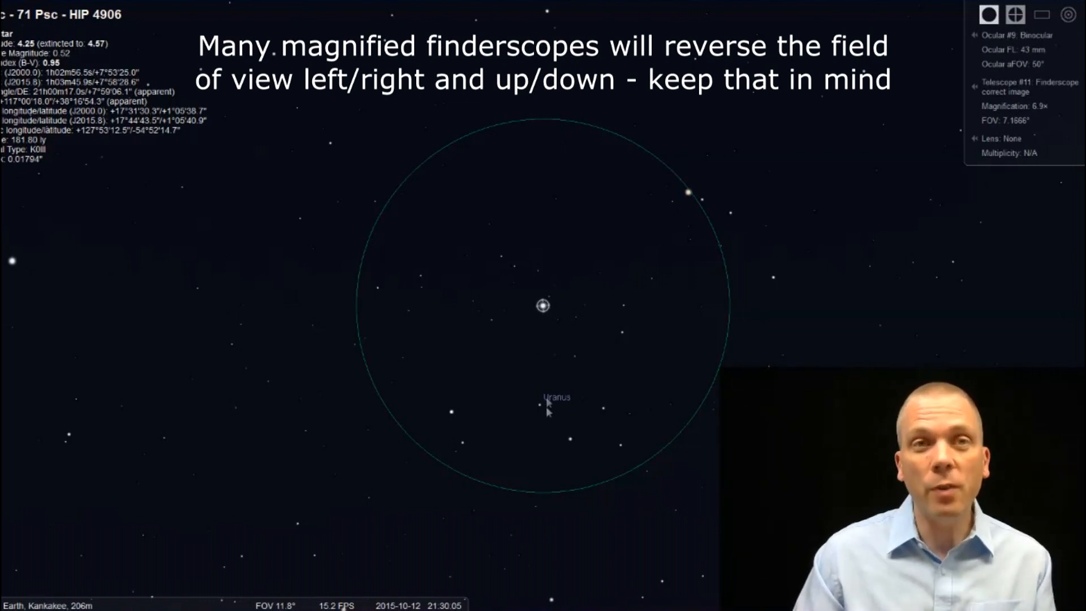
mouse_move(537, 411)
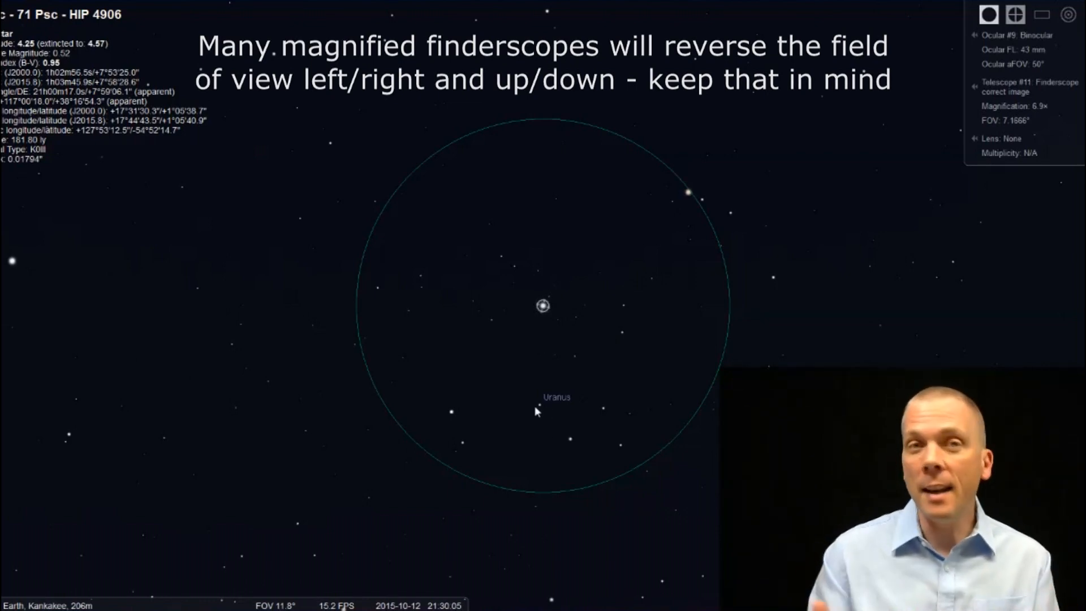
Select Uranus, then 71 Psc and 80 Psc, then Uranus again.
click(556, 389)
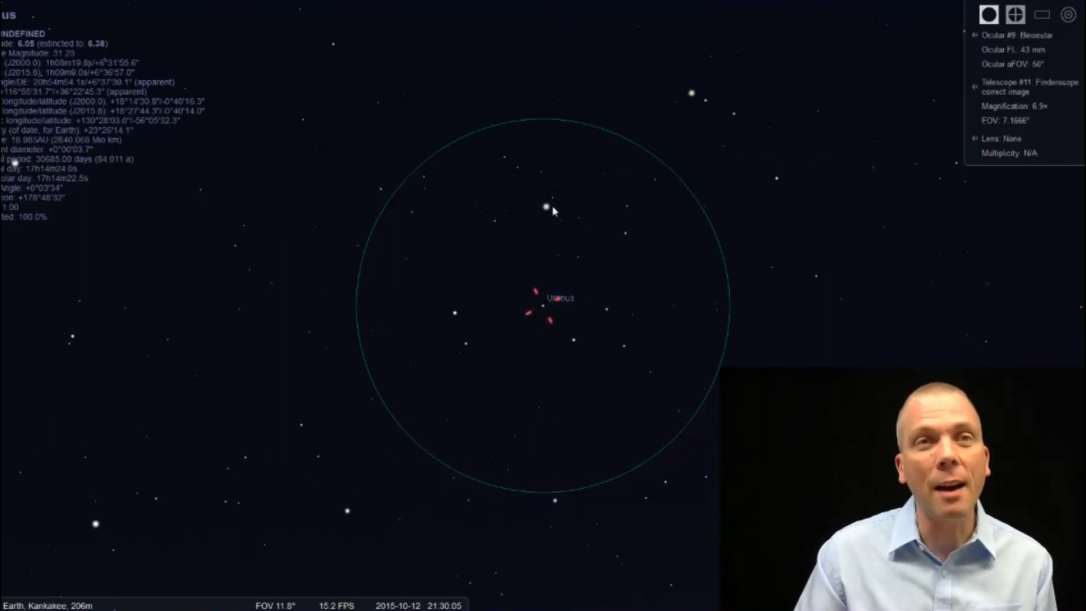
click(546, 210)
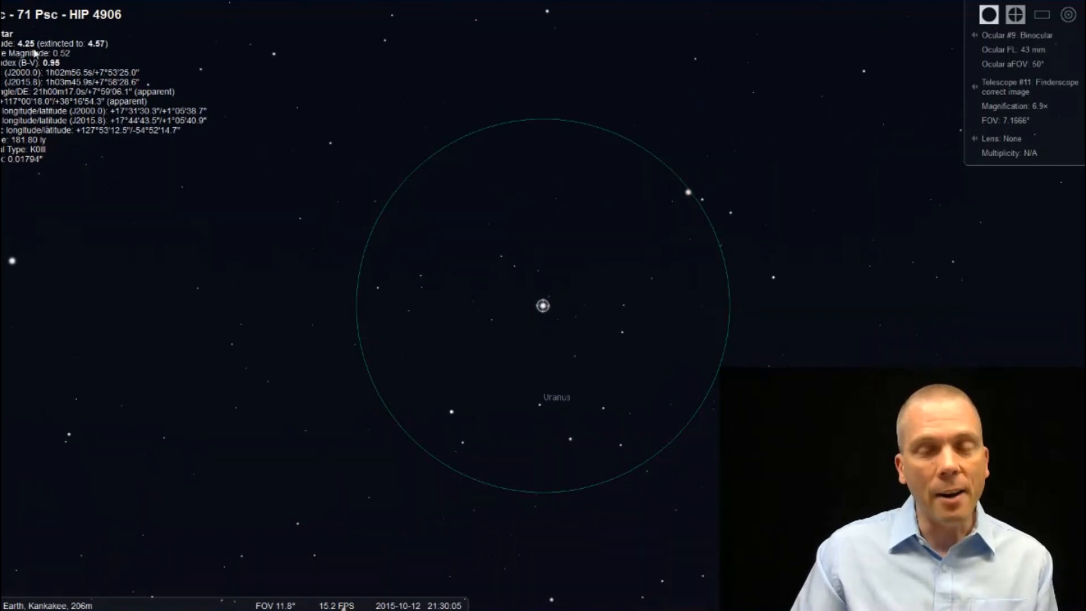
click(454, 408)
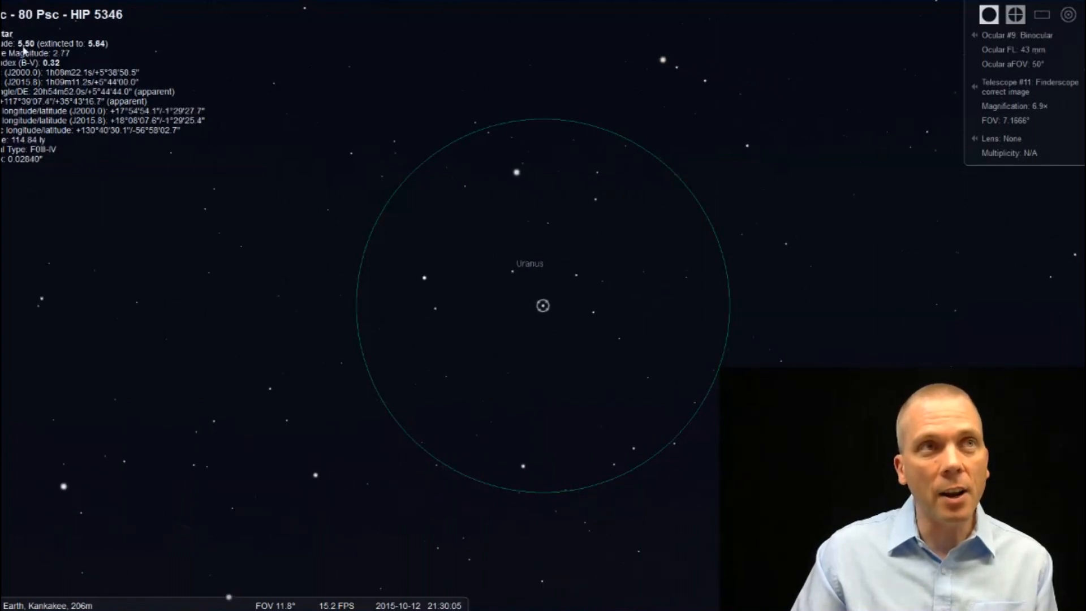
click(530, 270)
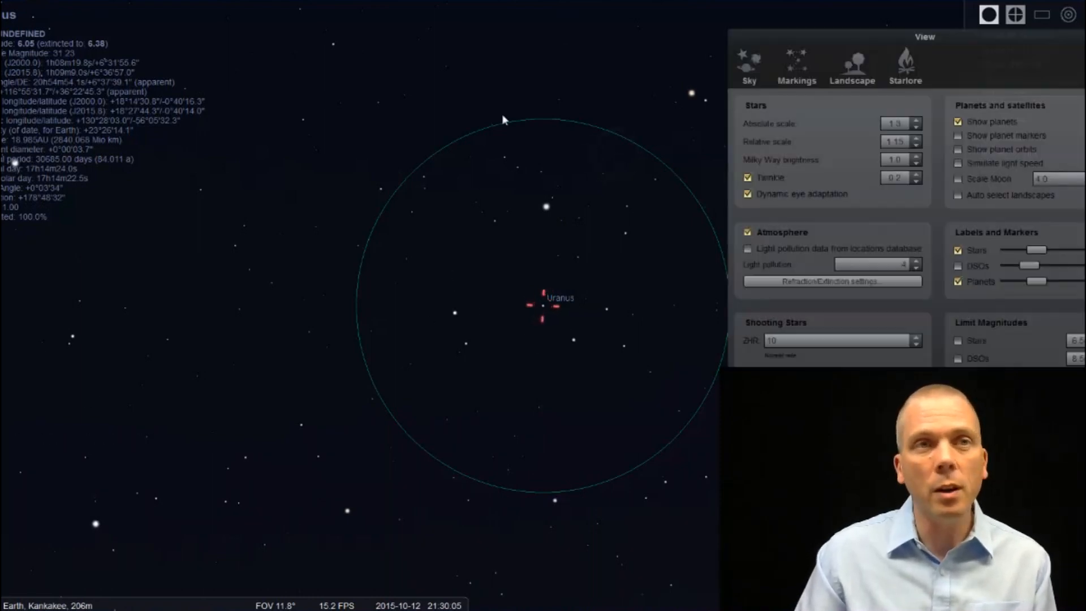
Close view settings, step the date into November, then reset to 12 October 2015.
click(1014, 15)
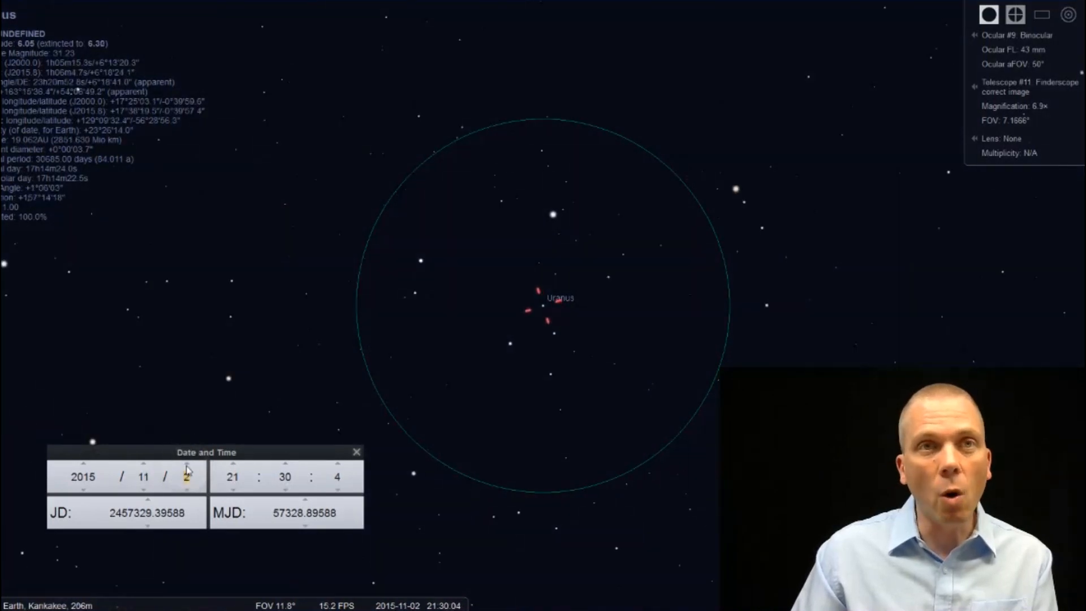
click(187, 464)
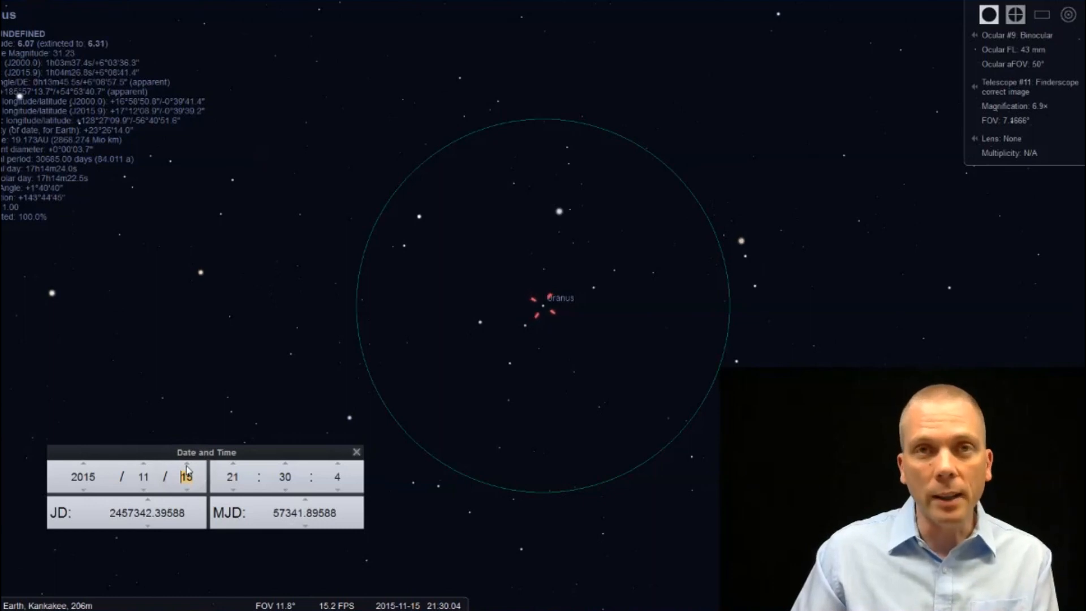
click(143, 490)
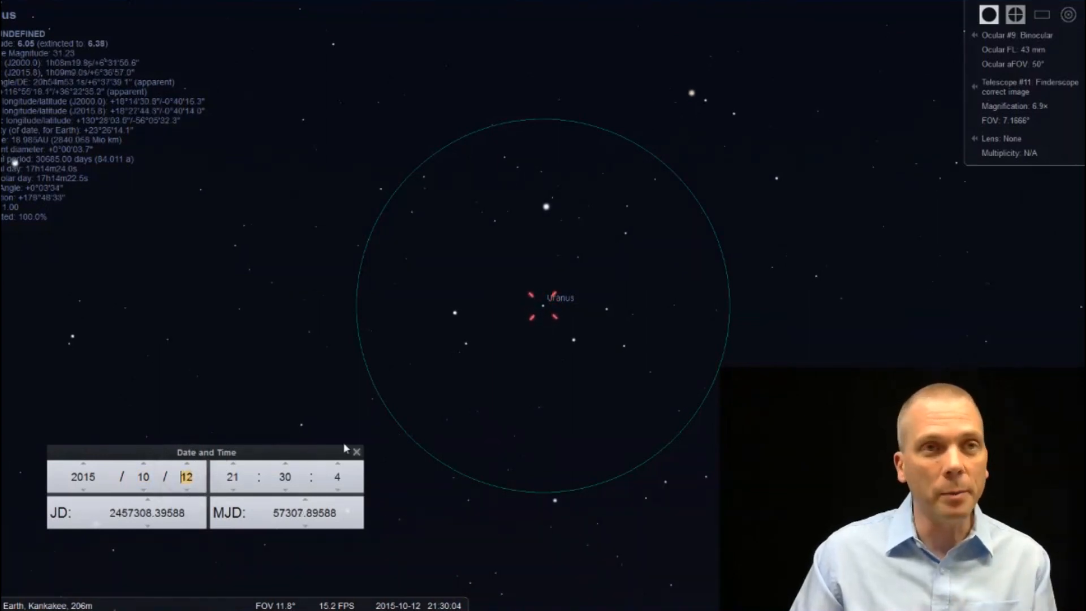
click(357, 451)
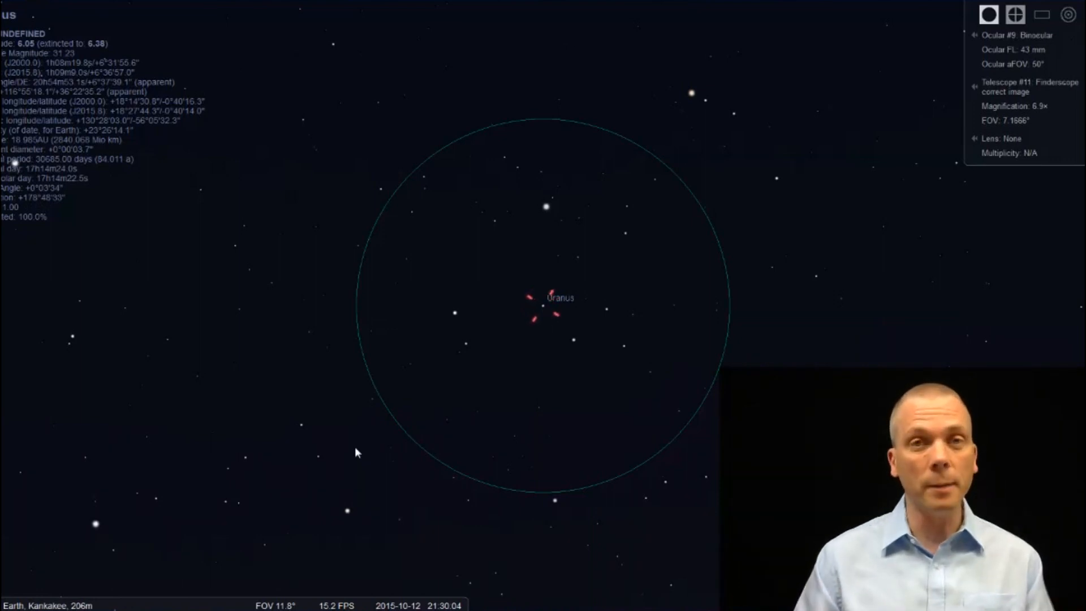
mouse_move(442, 182)
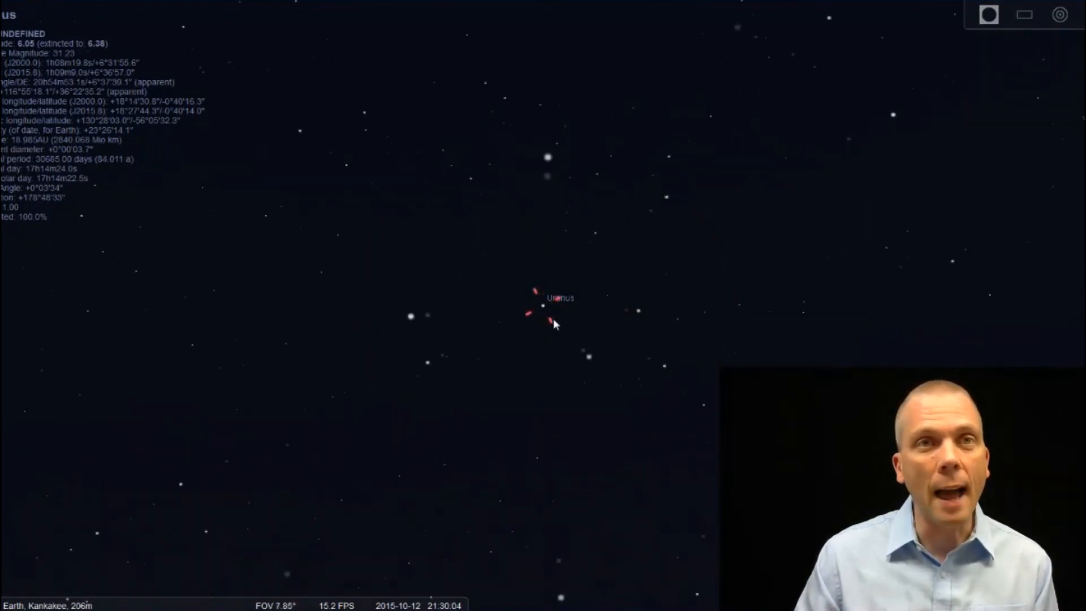
Zoom in around Uranus and select 71 Psc, 86 Psc B, 80 Psc and a reddish star.
scroll(up, 3)
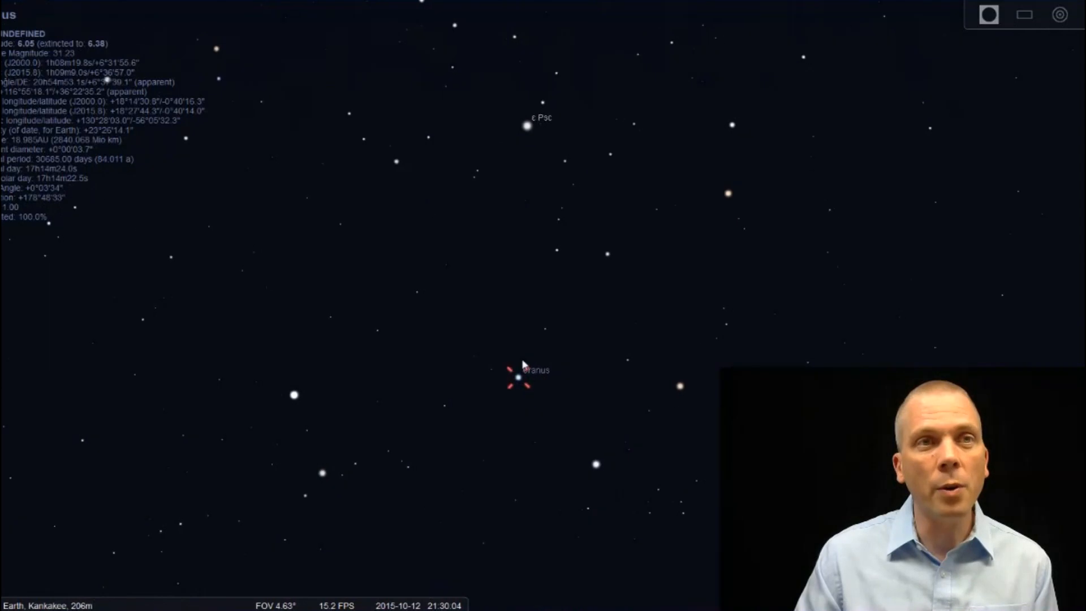
mouse_move(534, 129)
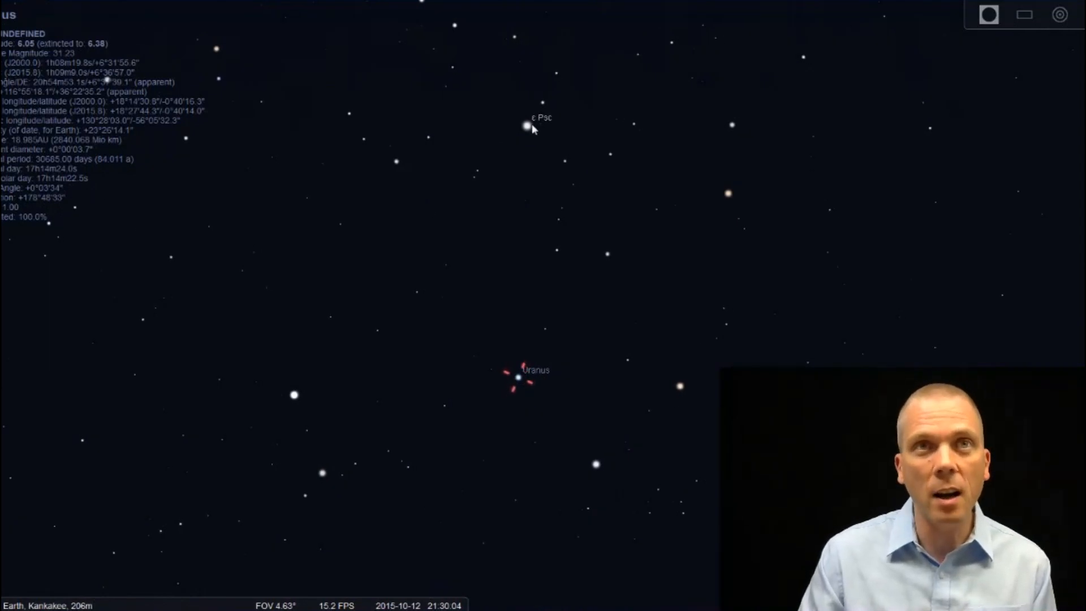
click(526, 126)
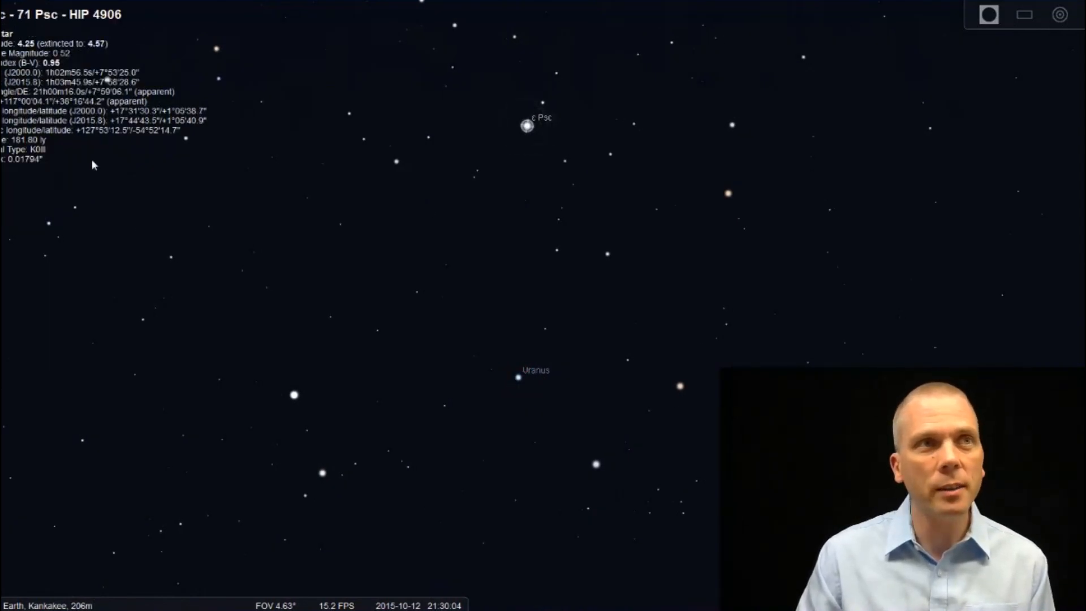
click(293, 394)
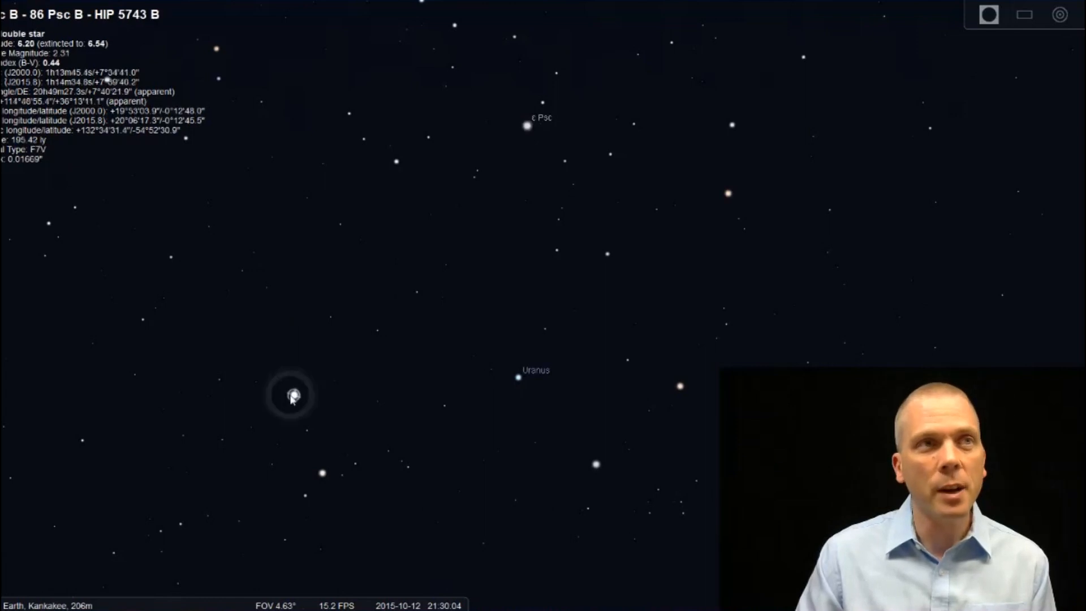
mouse_move(324, 474)
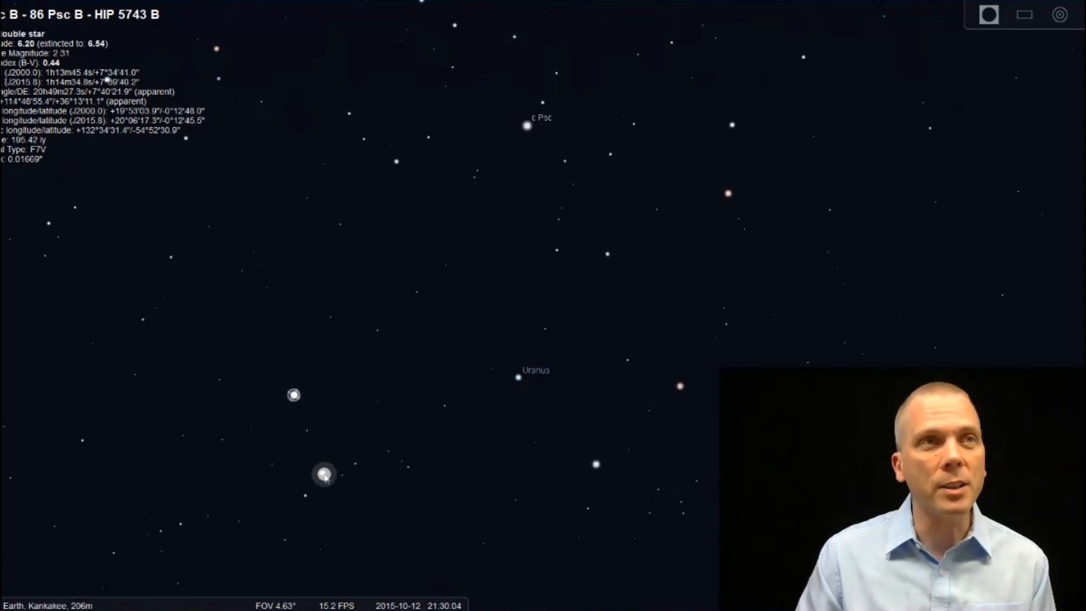
click(595, 462)
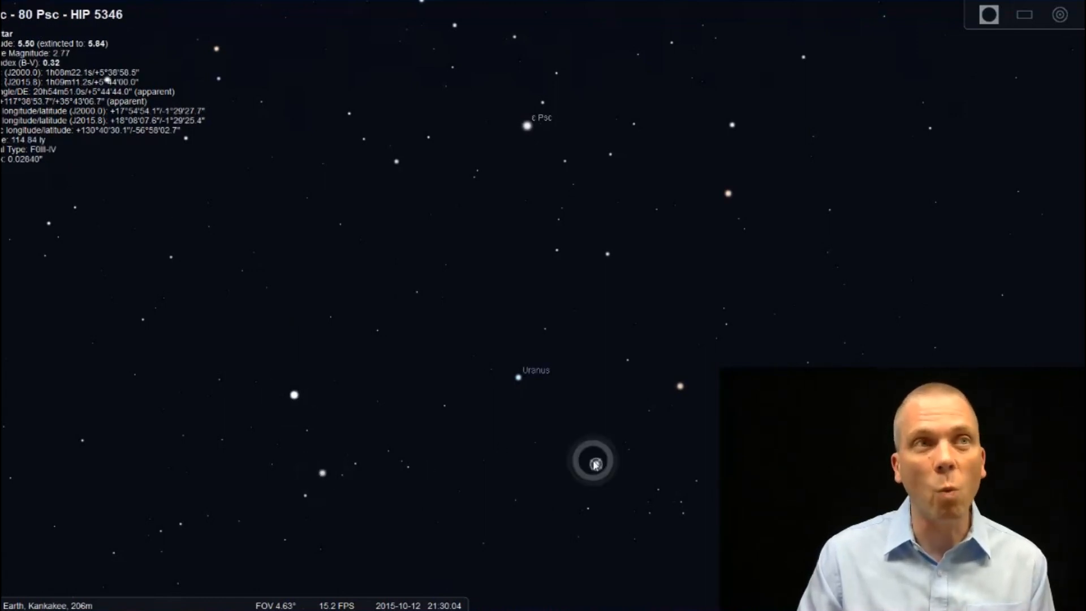
click(526, 127)
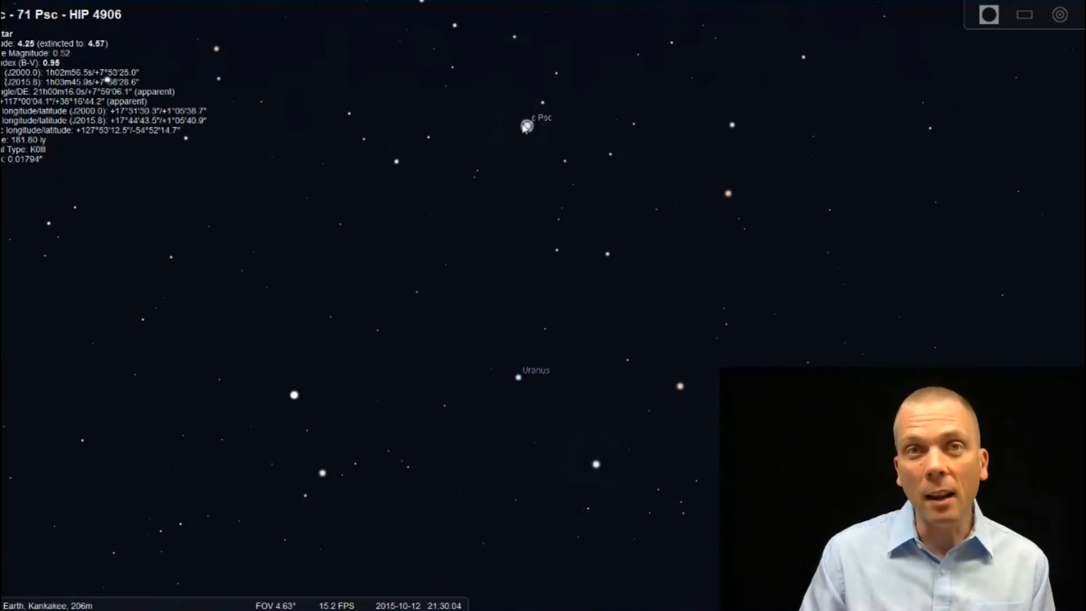
click(679, 385)
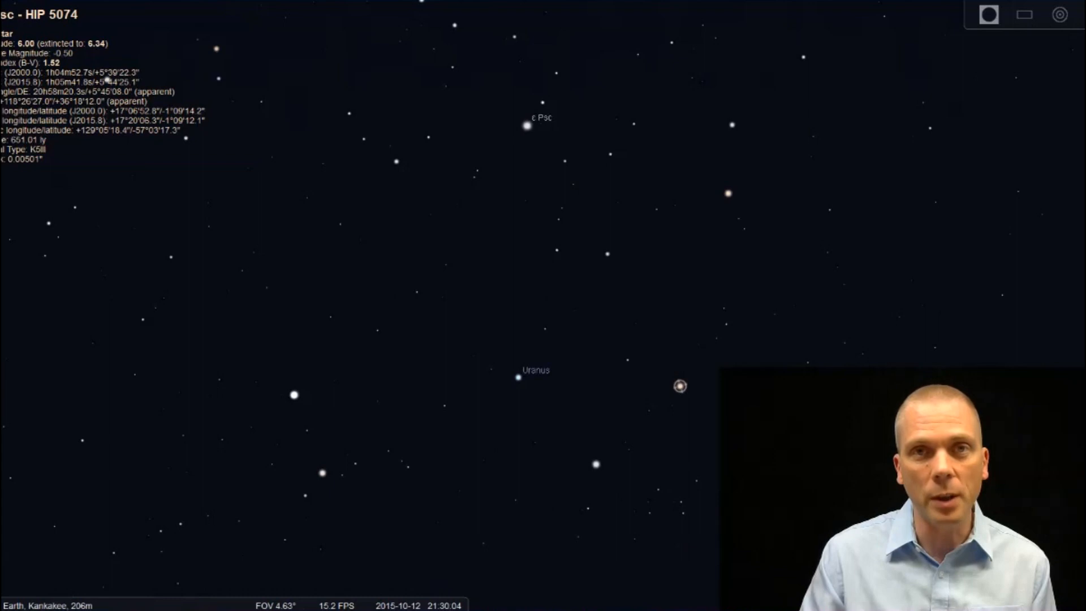
click(677, 385)
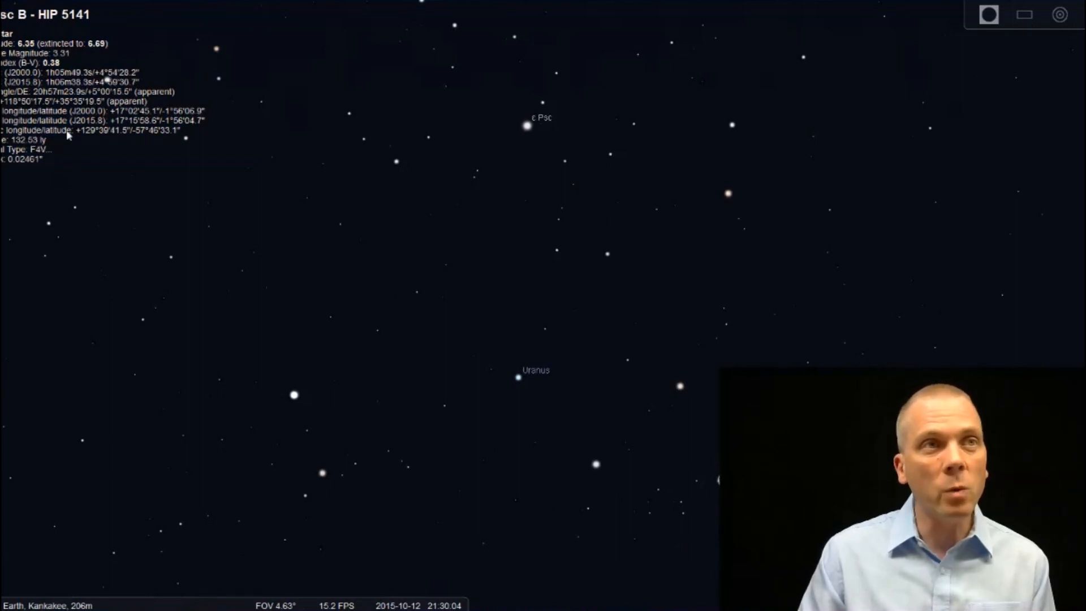
mouse_move(267, 235)
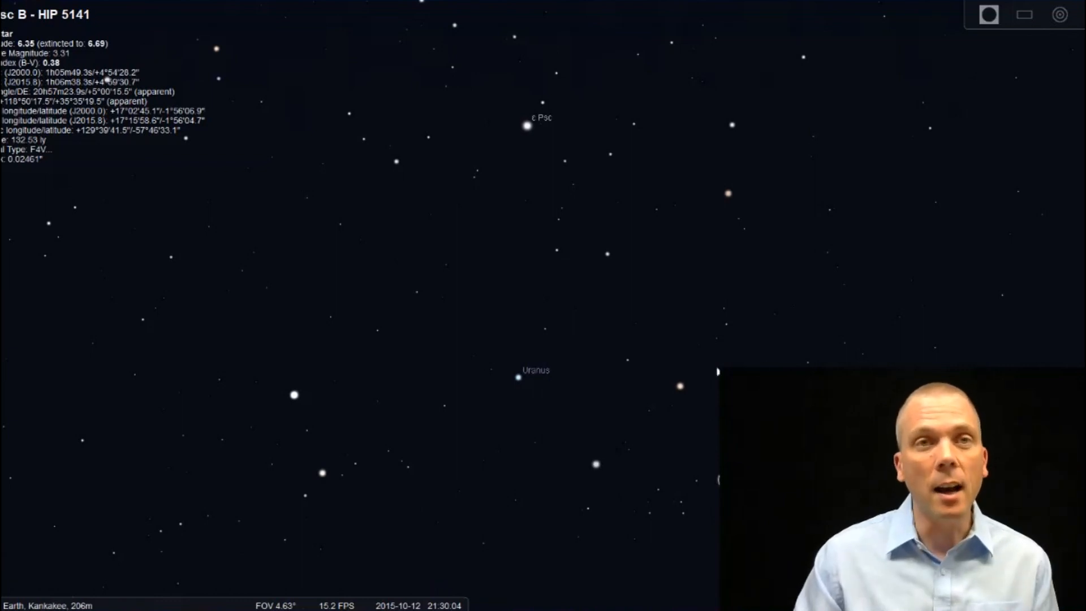
Select Uranus in the zoomed field to show its planetary details.
click(517, 379)
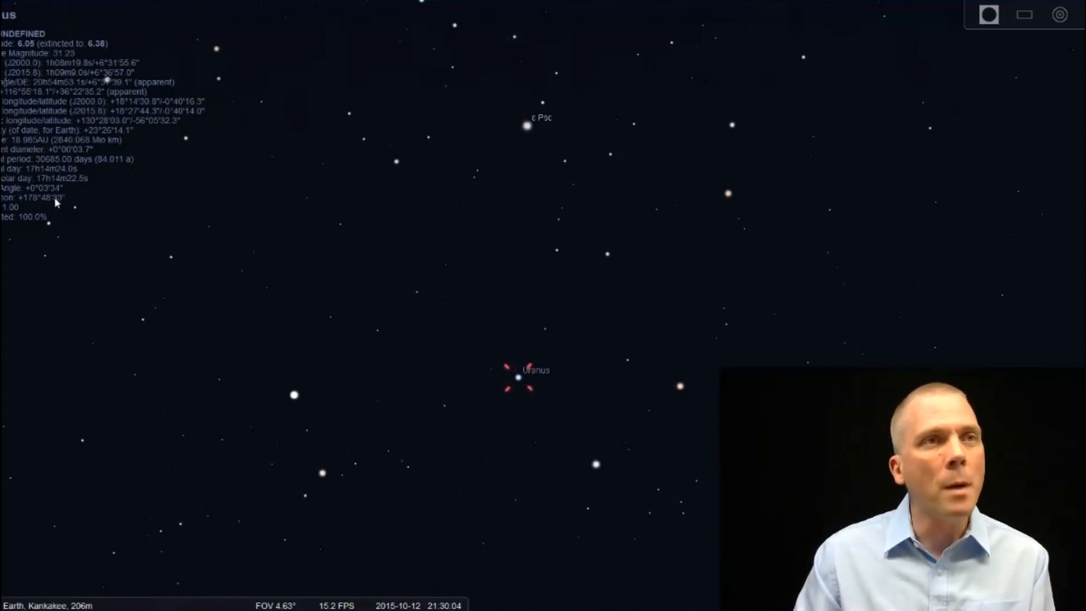
mouse_move(132, 198)
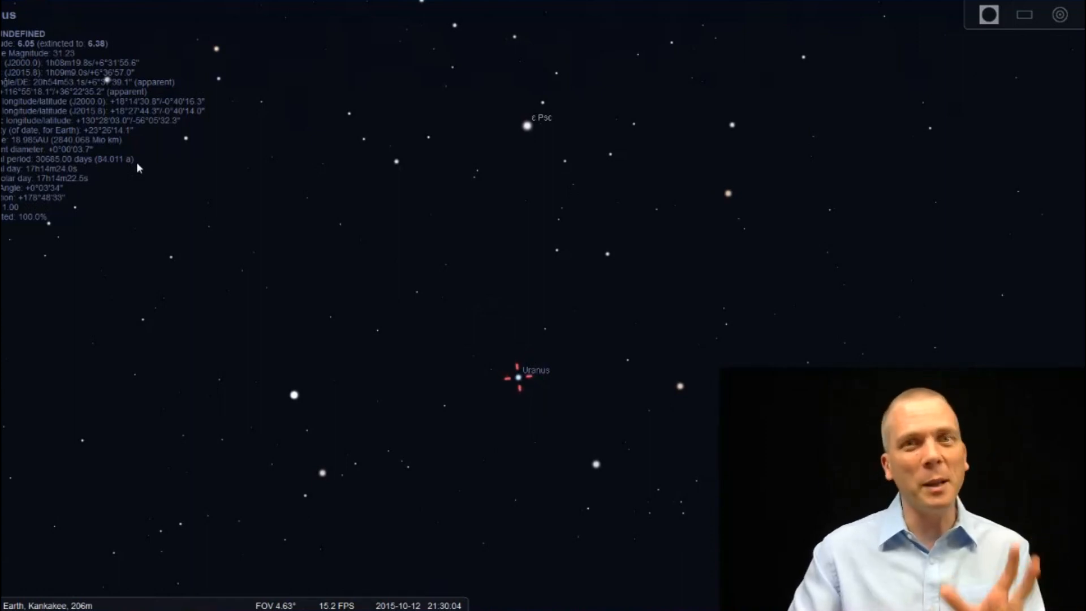
mouse_move(519, 325)
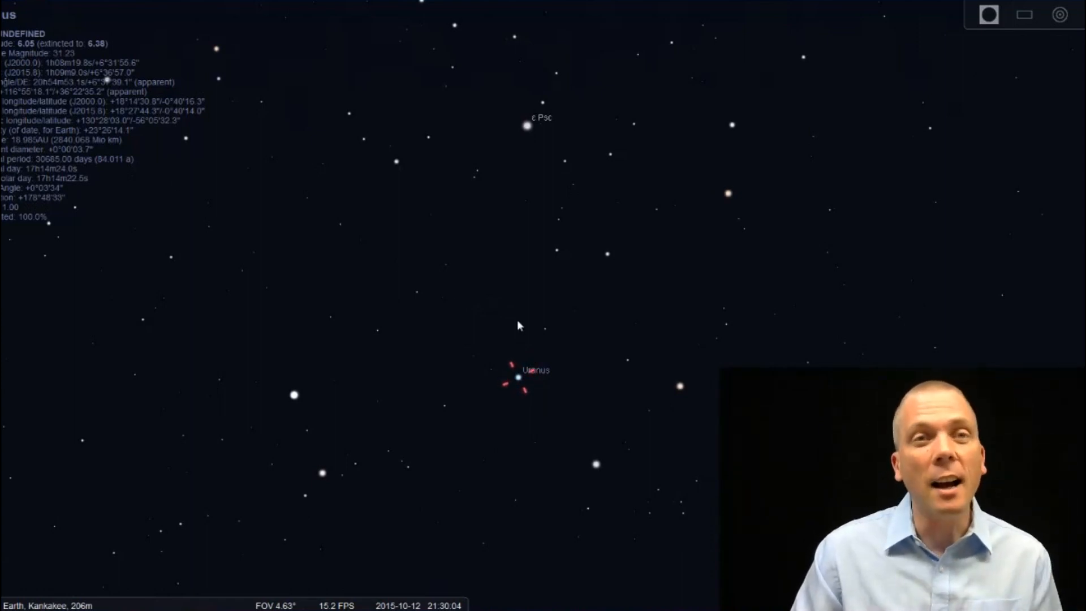